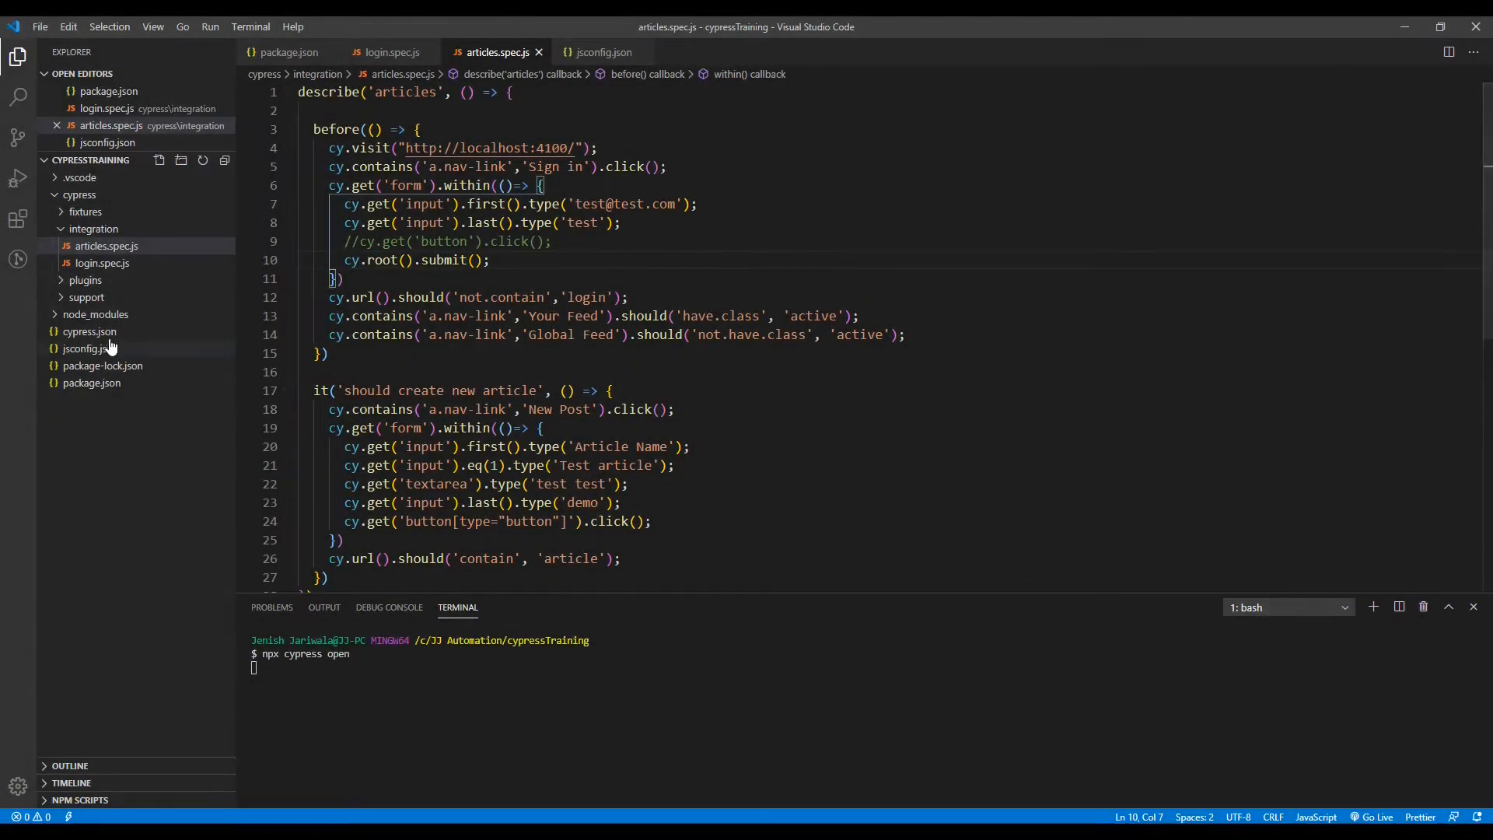
left_click(89, 331)
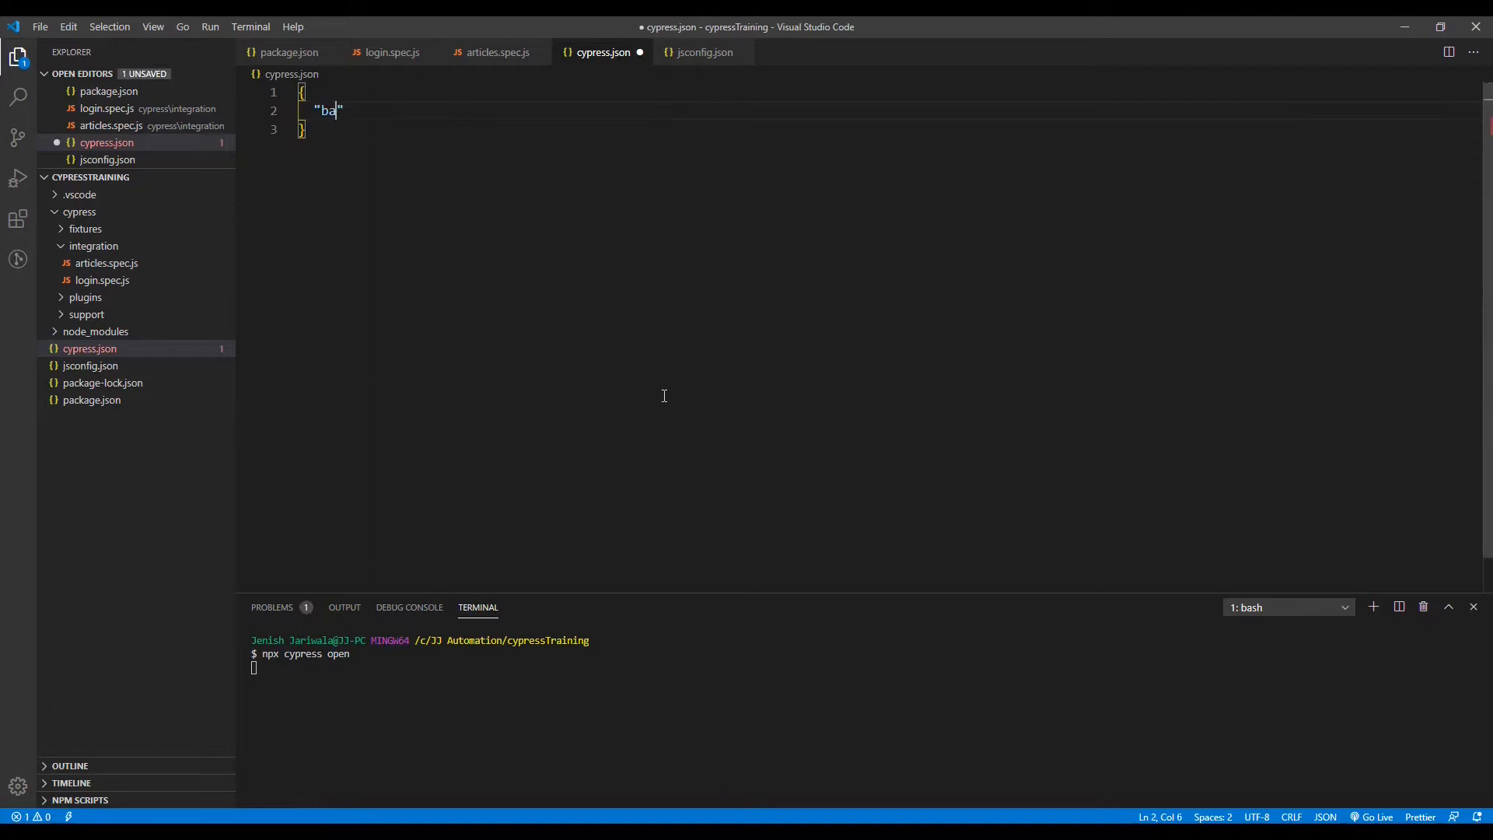
type("se")
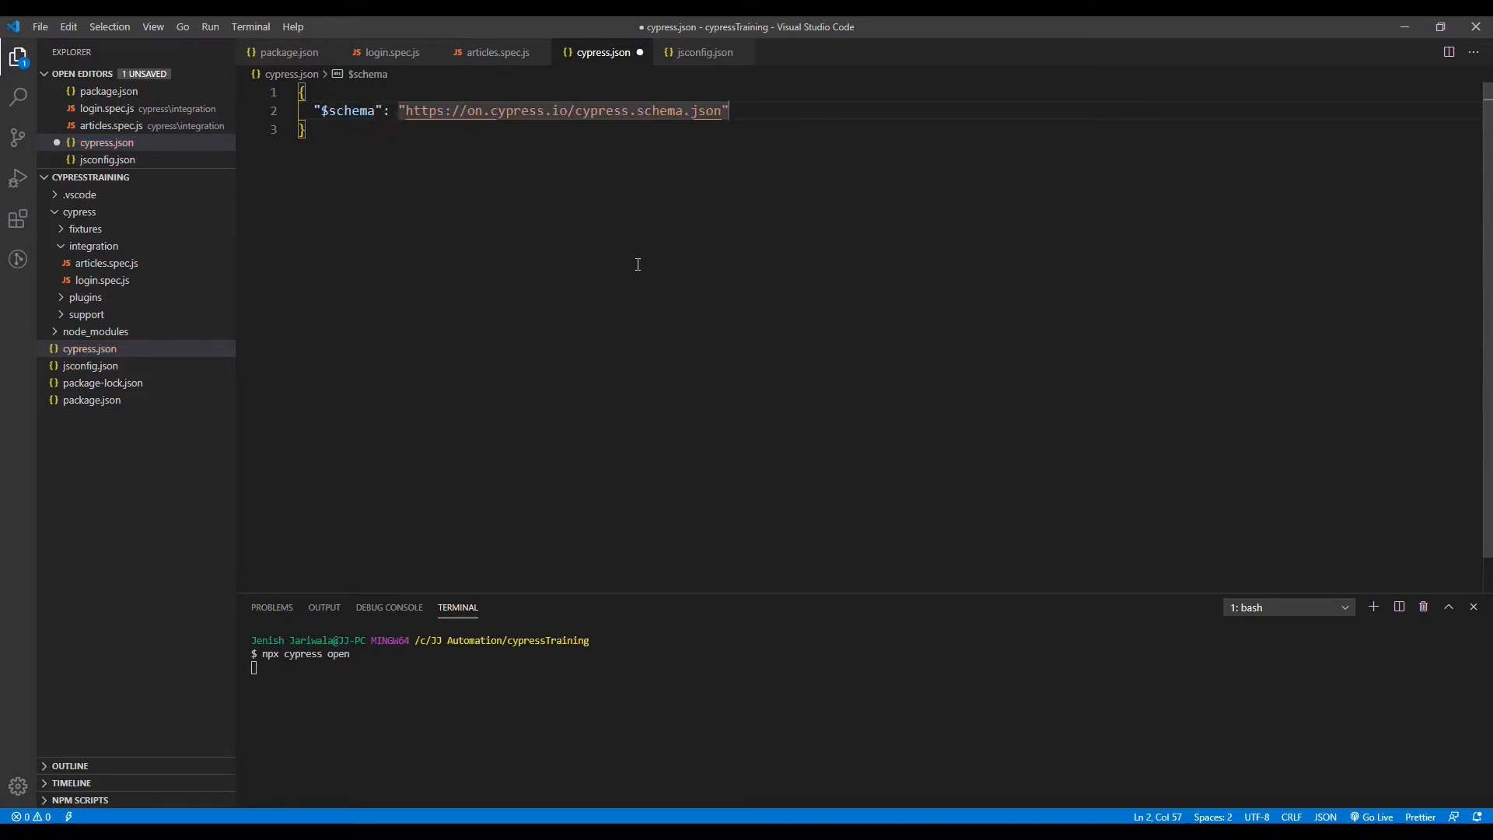
type("\"")
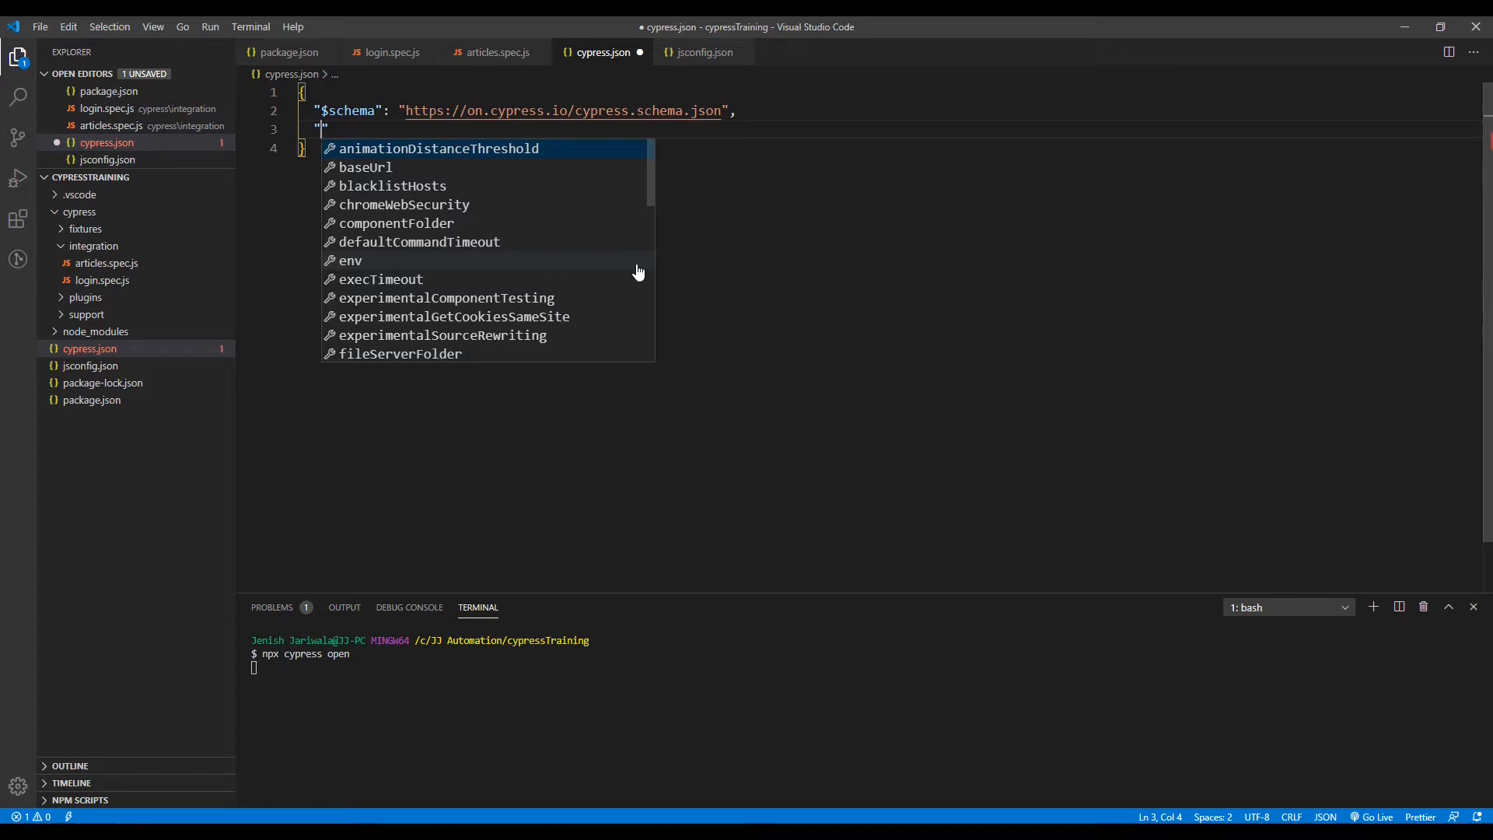
type("baseUrl\":")
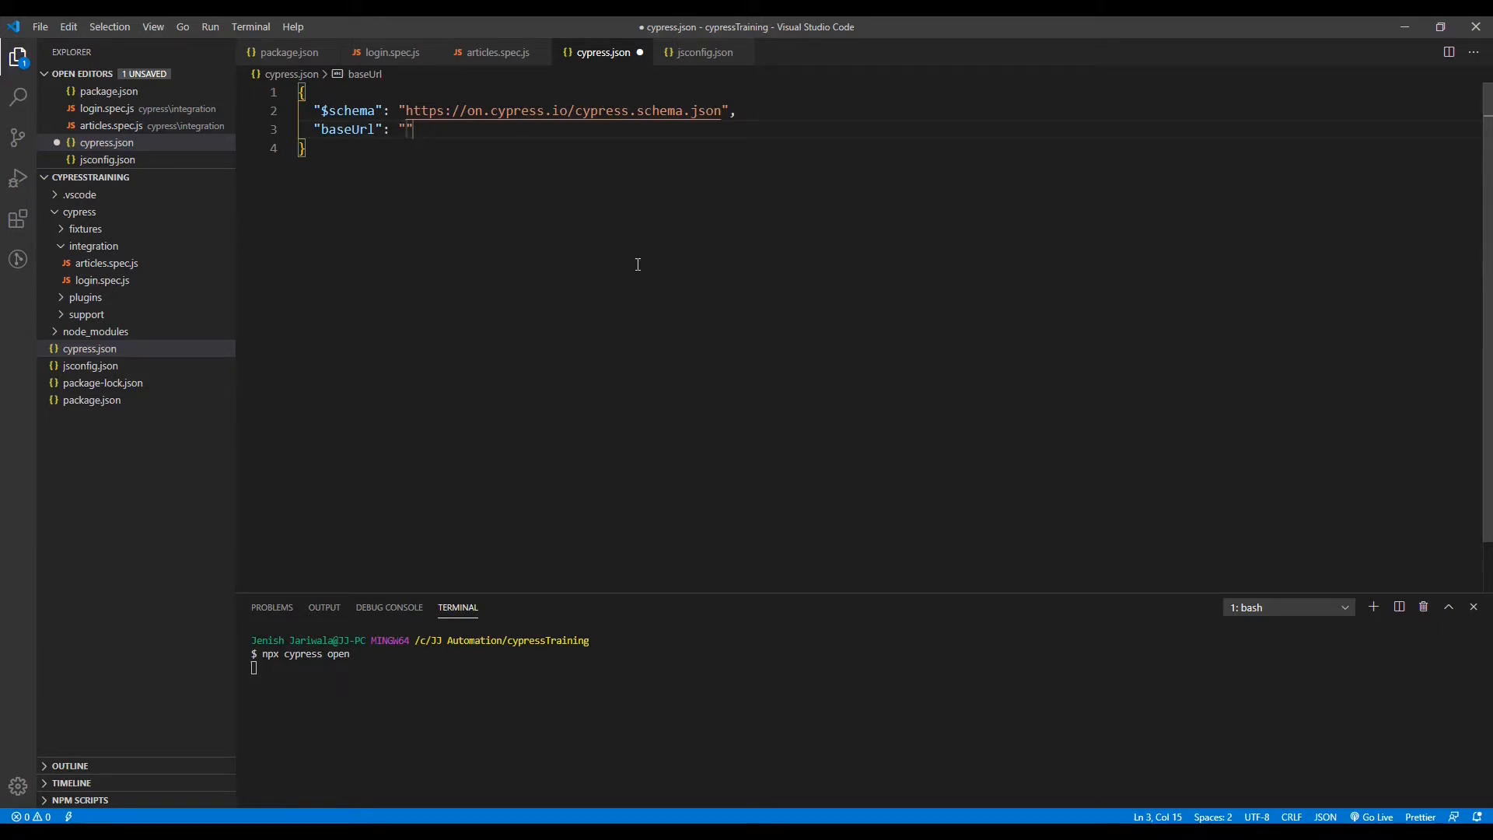
type("http://localhost:4100/")
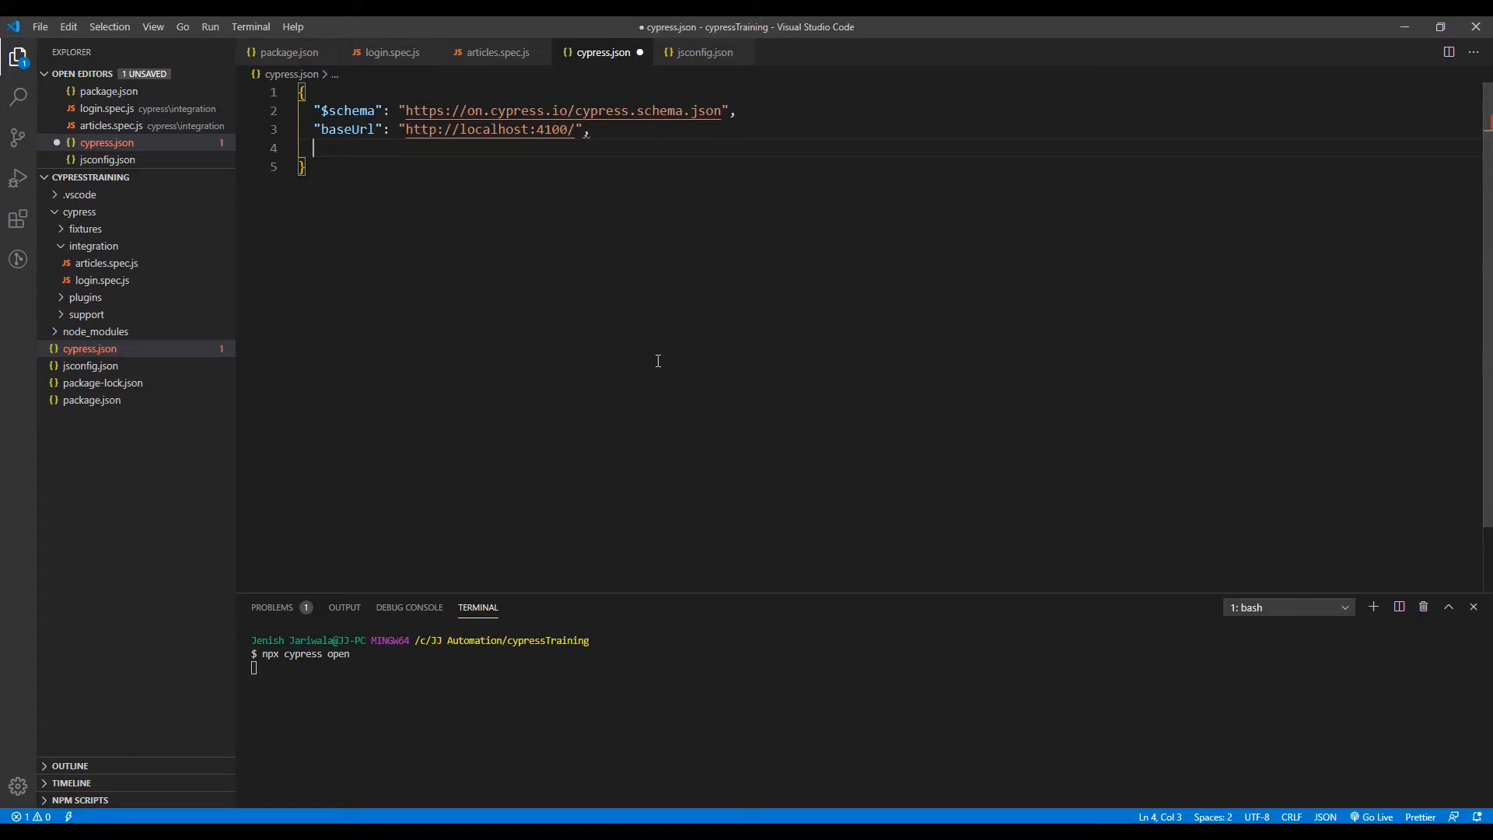
type("\"\"")
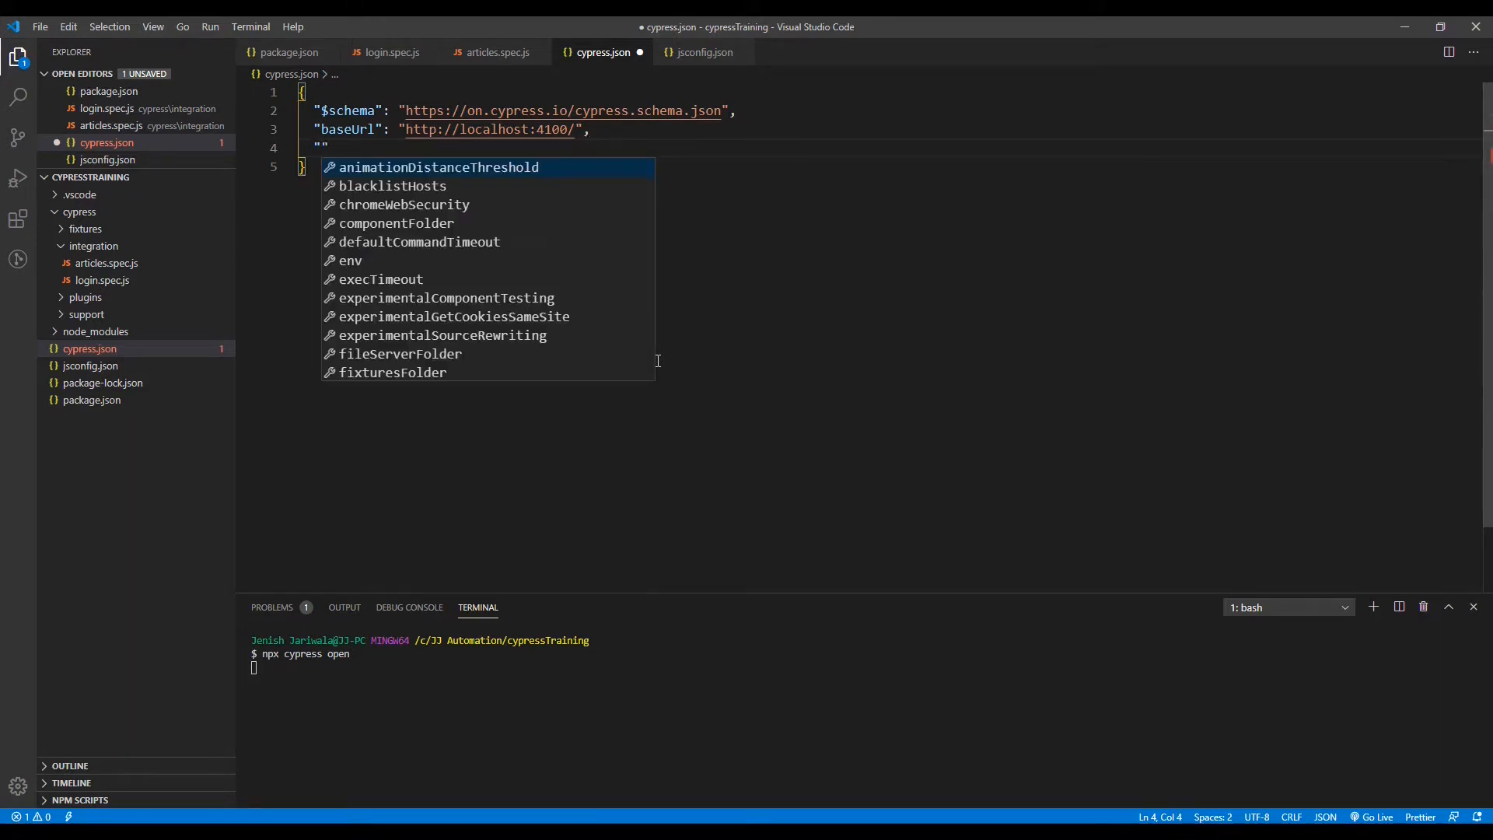
type("env")
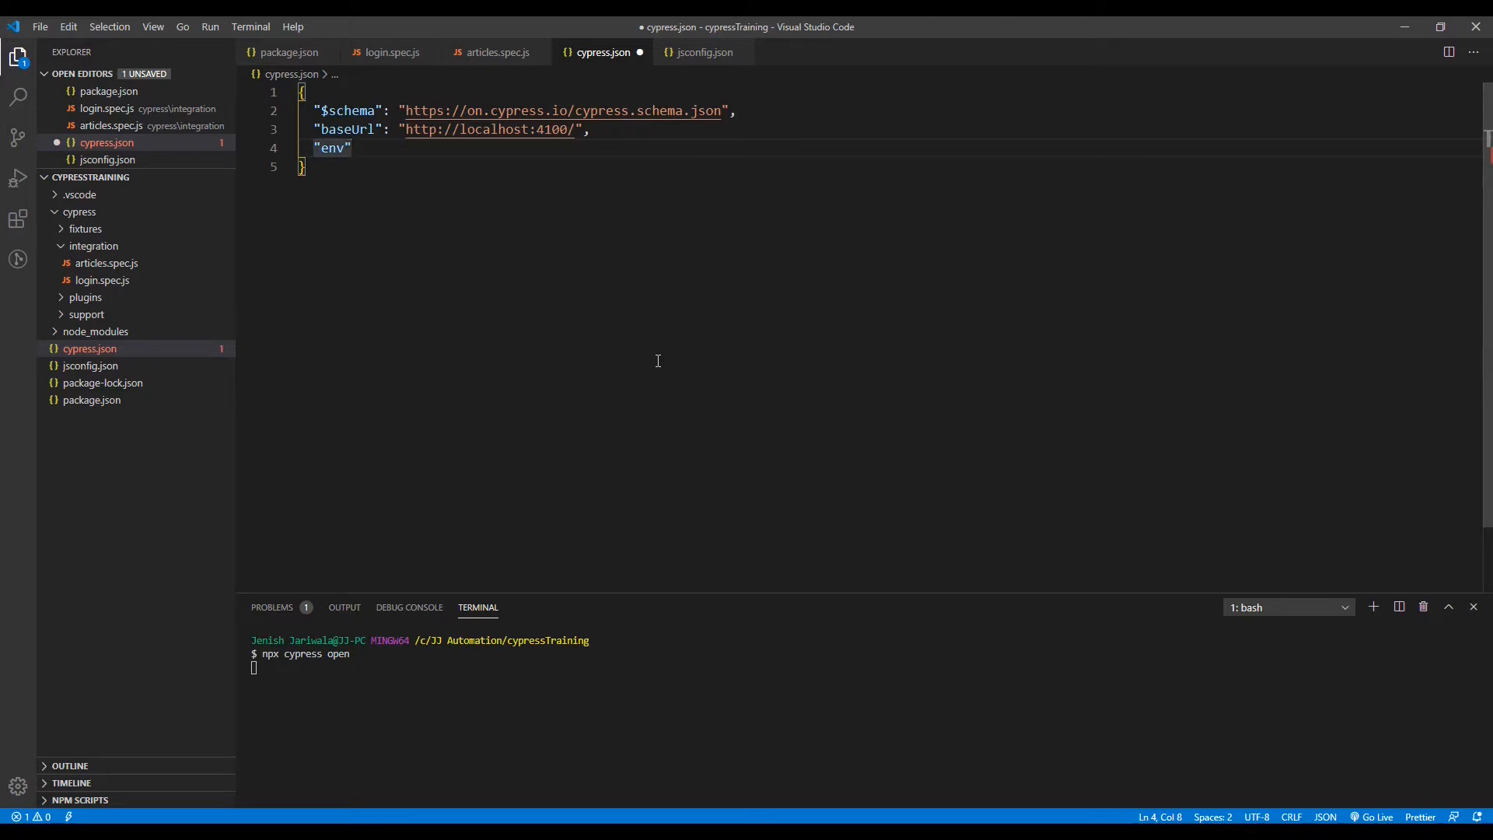
type(": {")
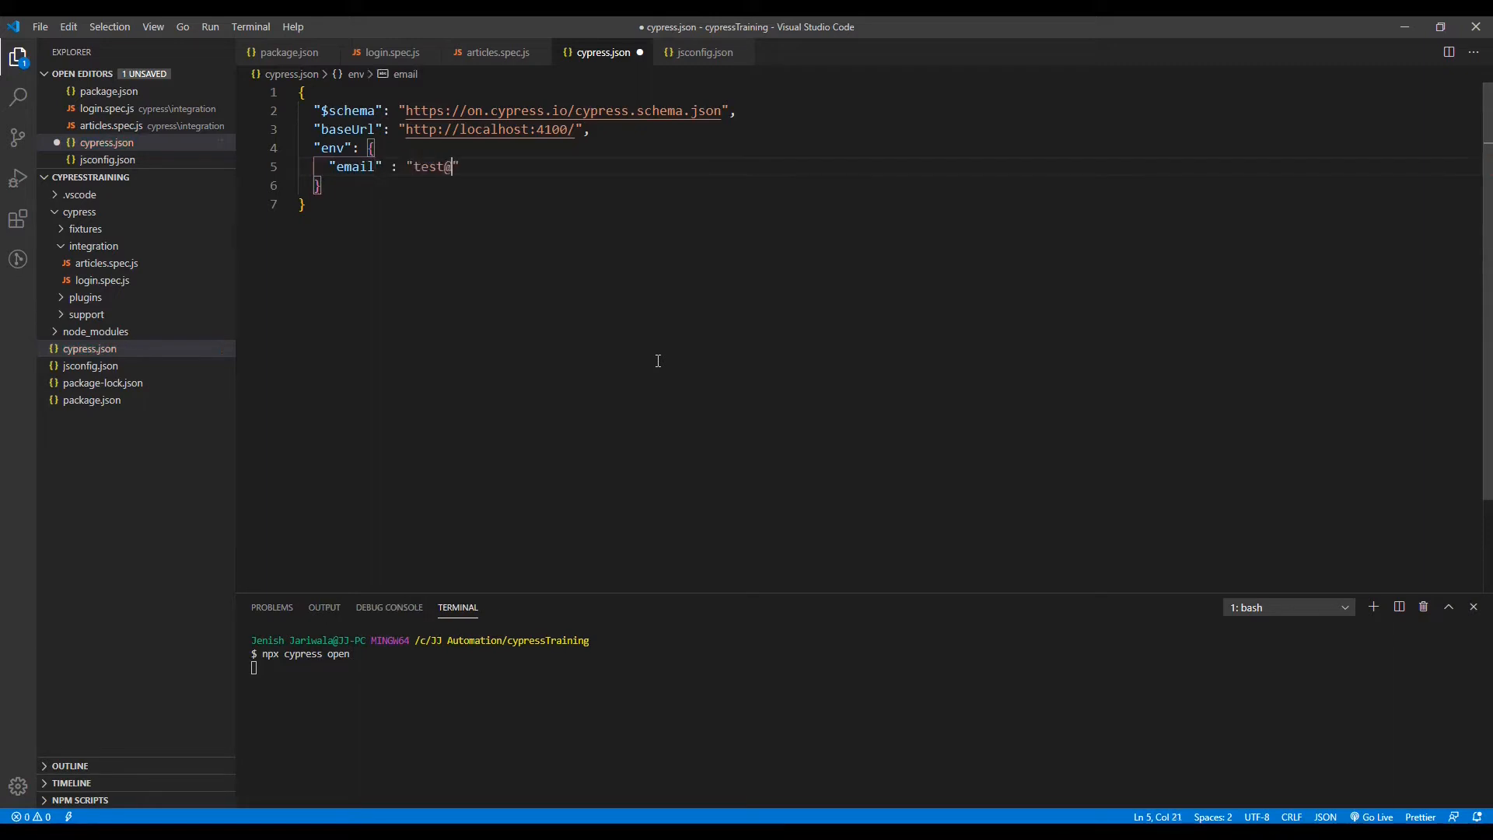
type("test.com")
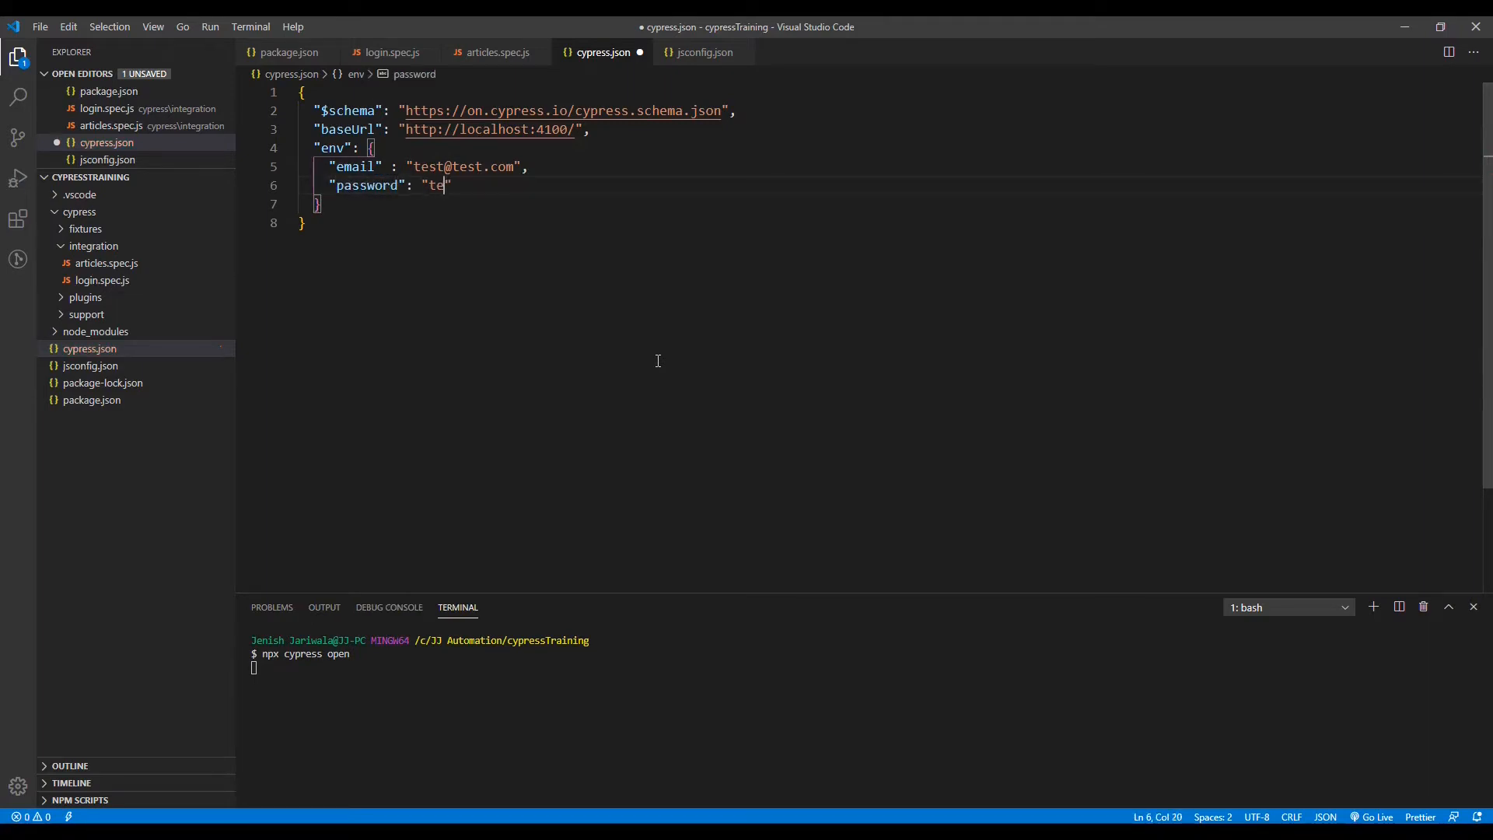
type("st")
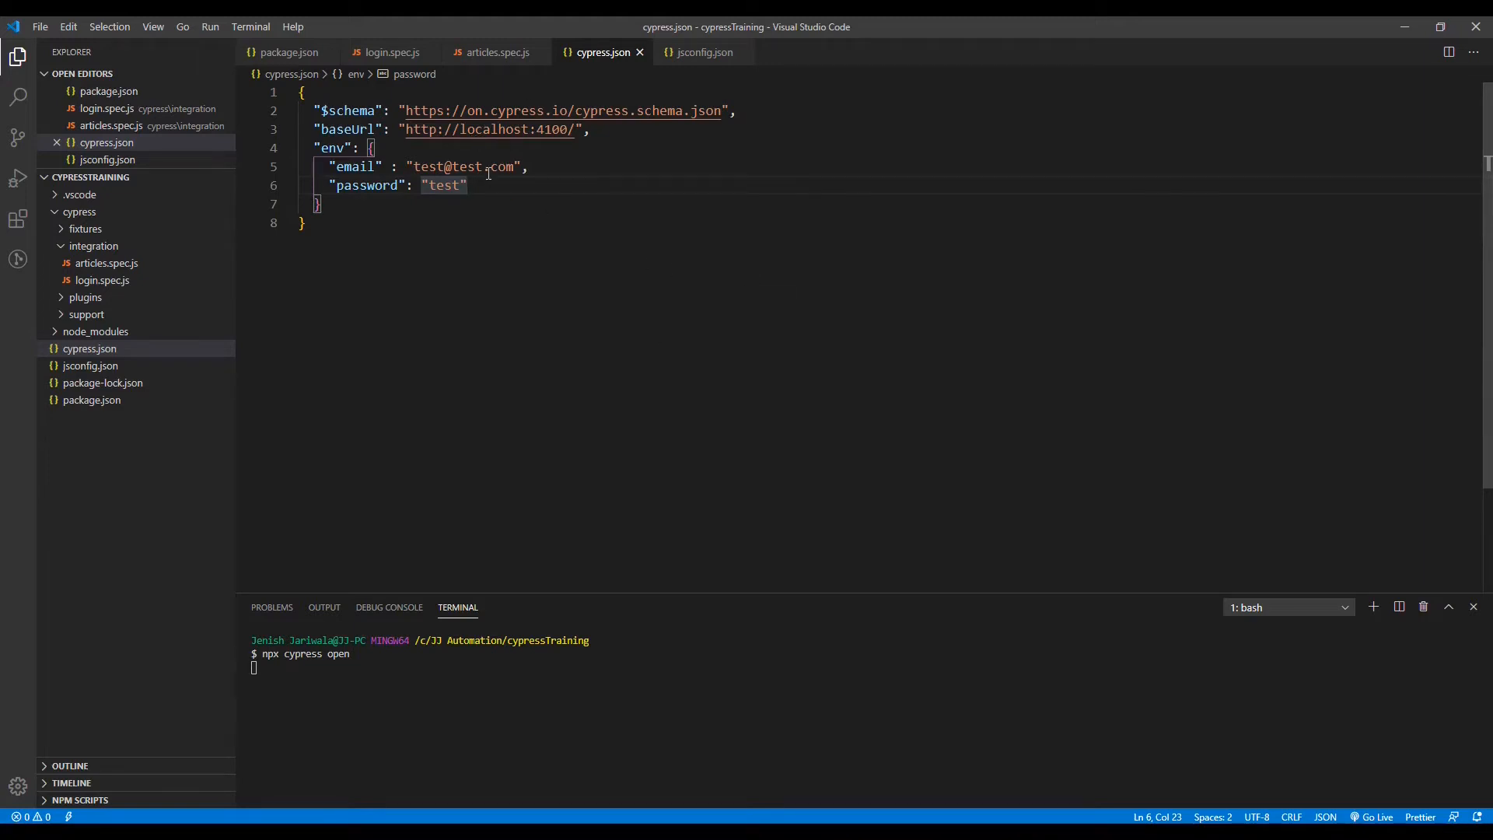
- Add loginWithJson.spec.js to integration and start describe('login with Cypress Json', () => {
right_click(94, 245)
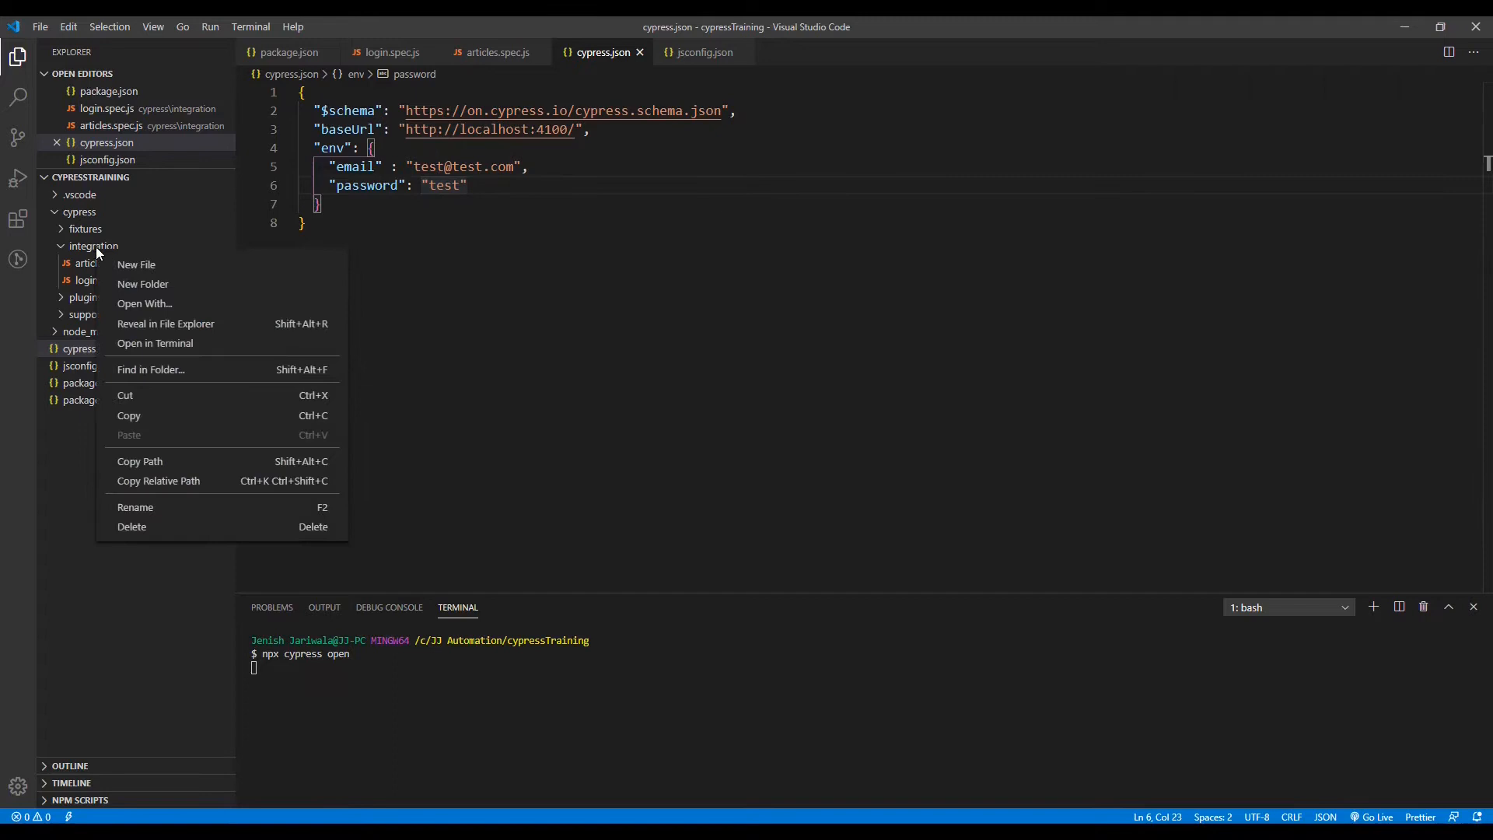
left_click(136, 264)
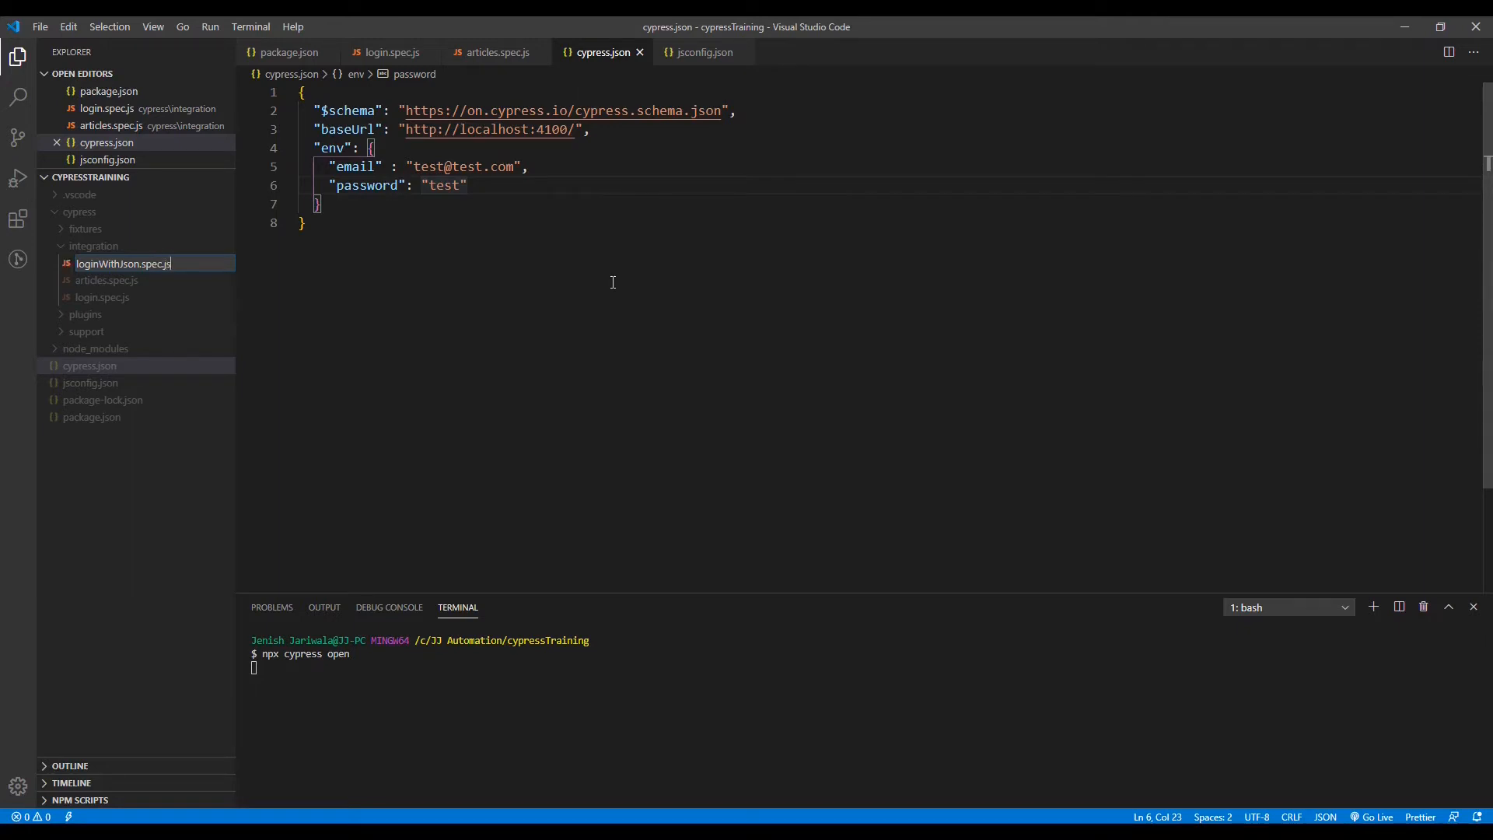
type("describe('")
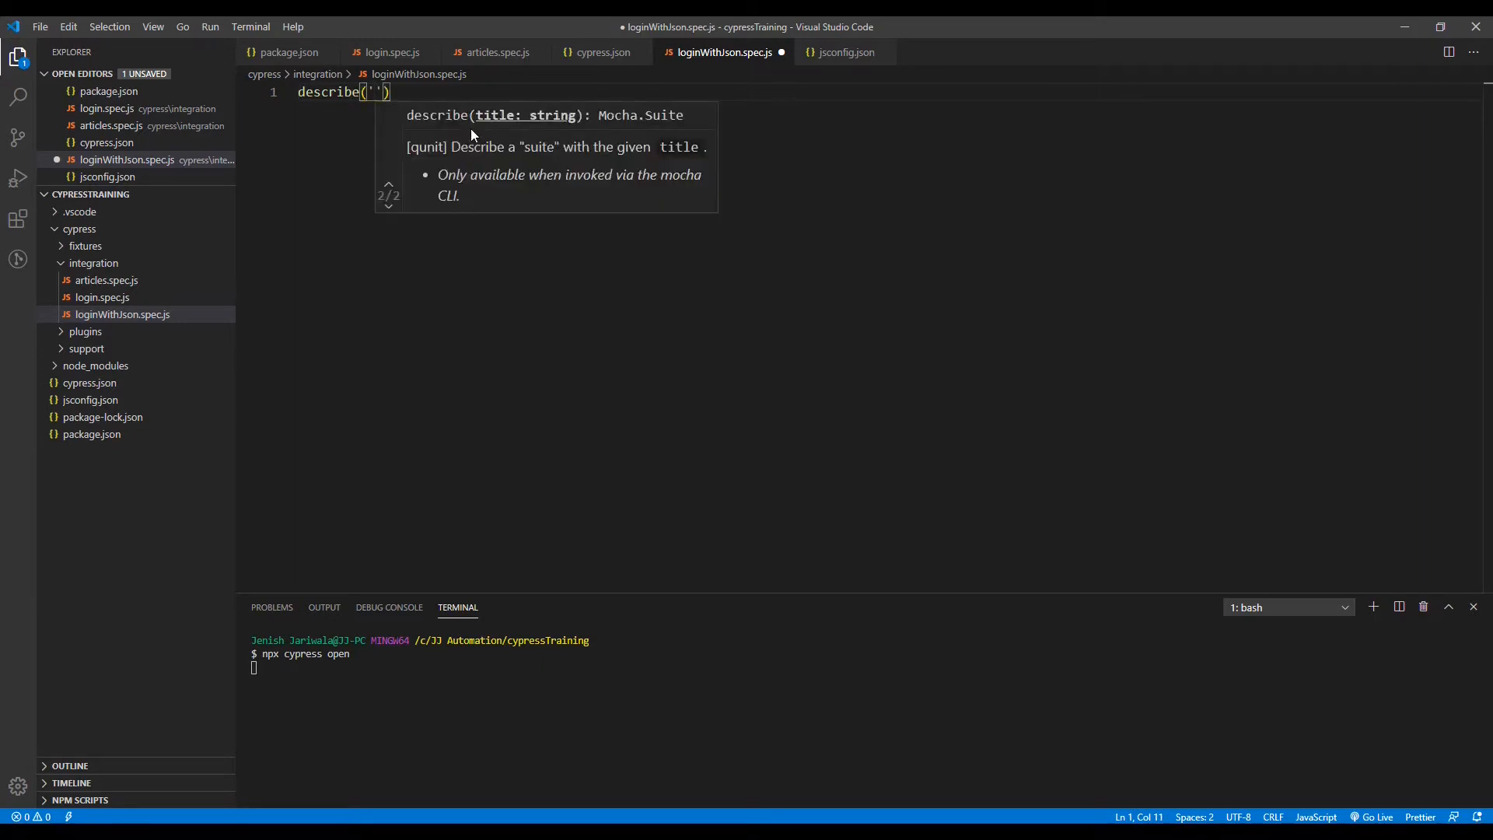
type("login with")
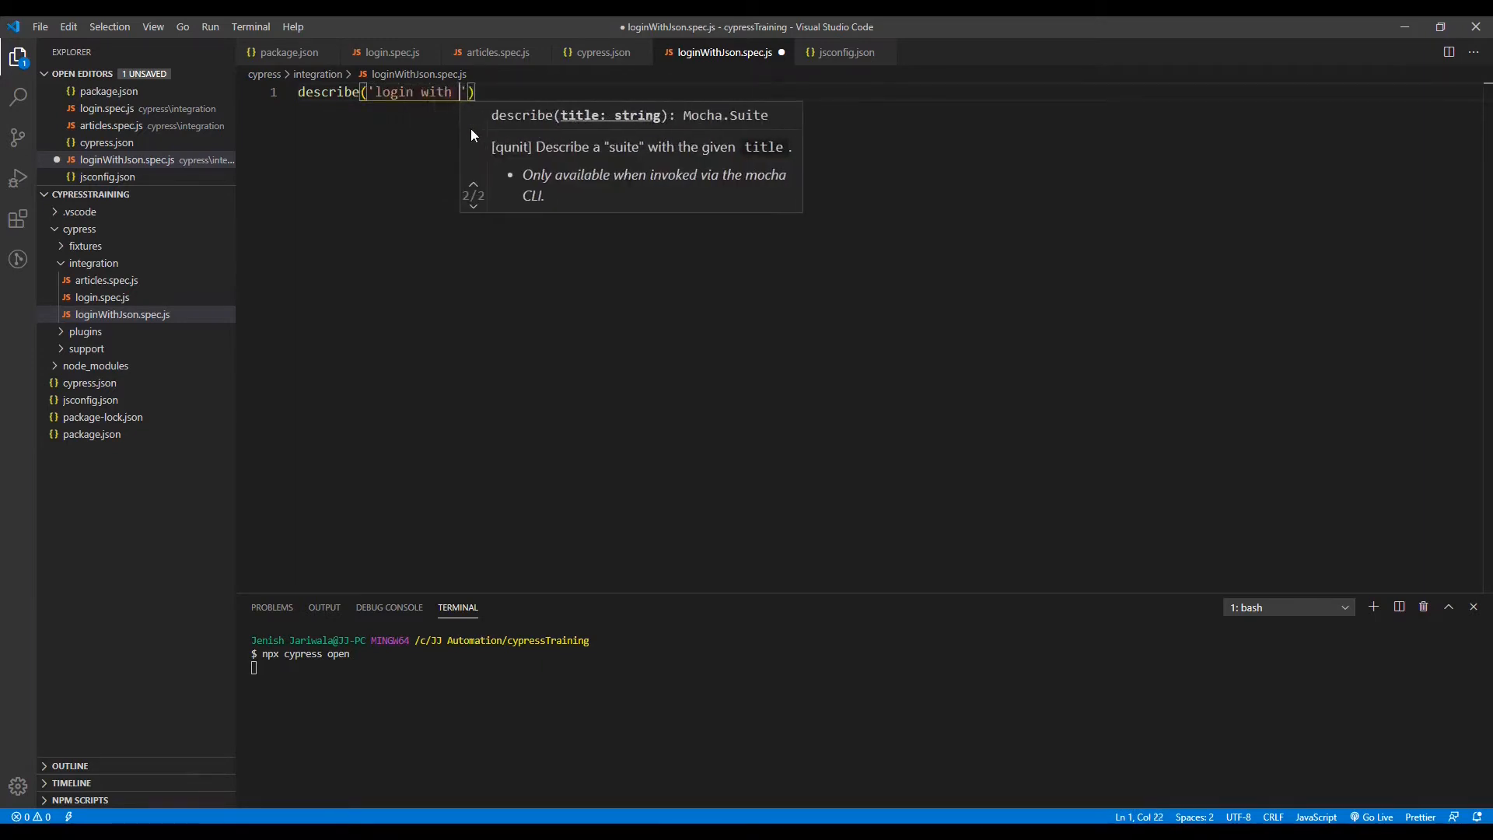
type("Cypress Json")
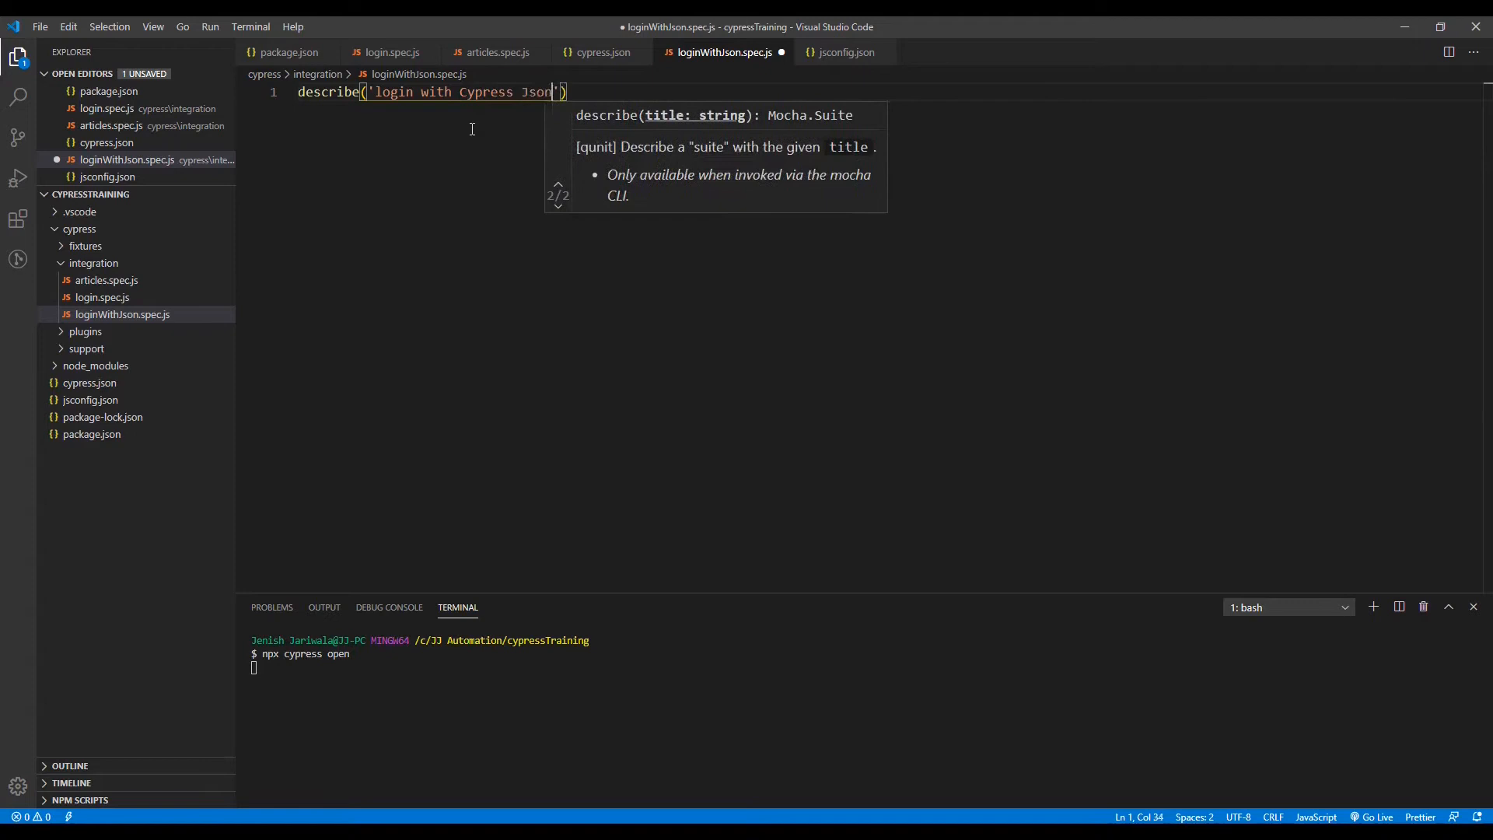
type(", ()")
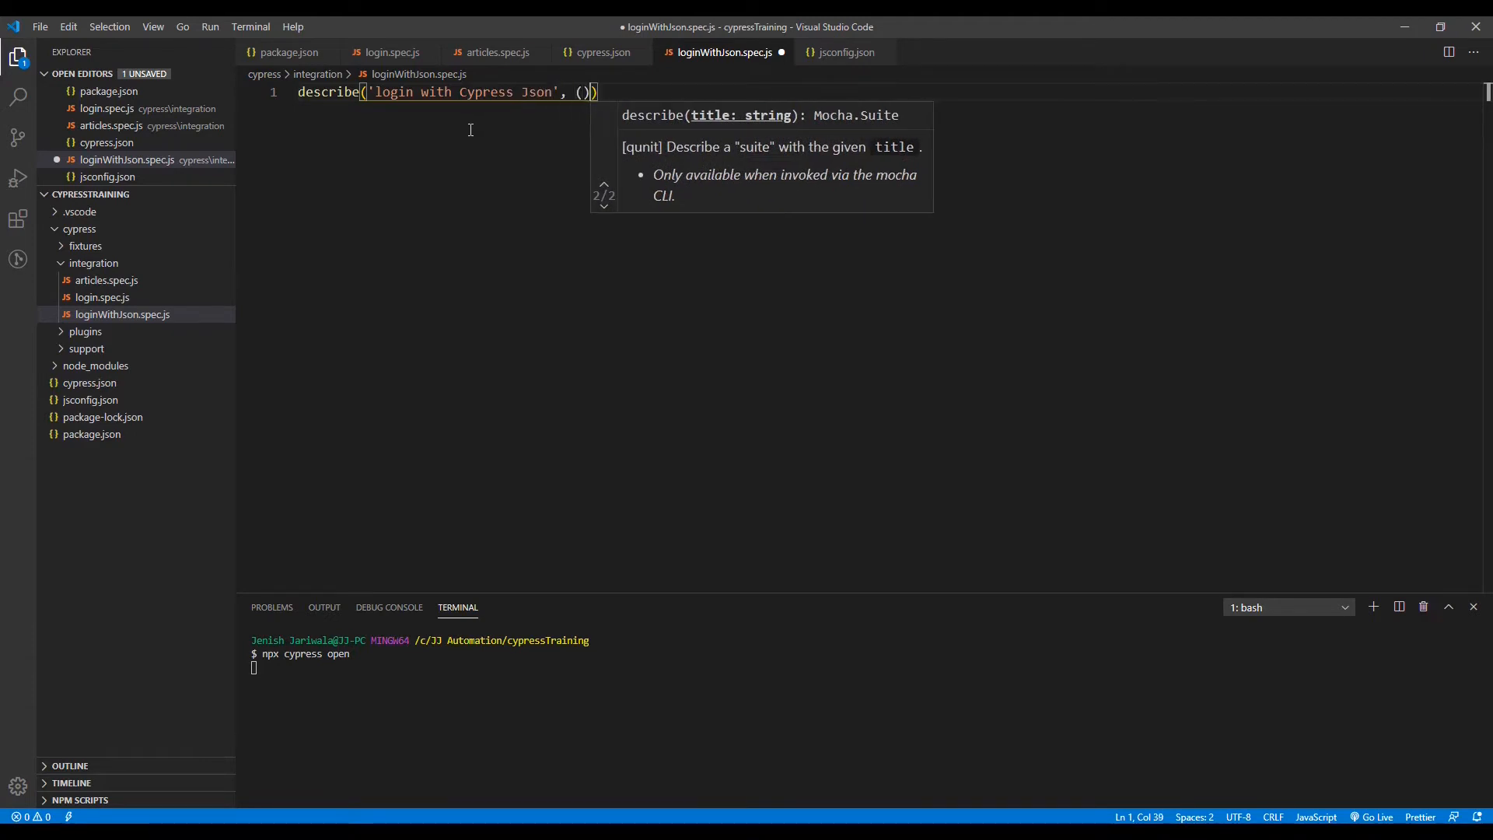
type("=> {")
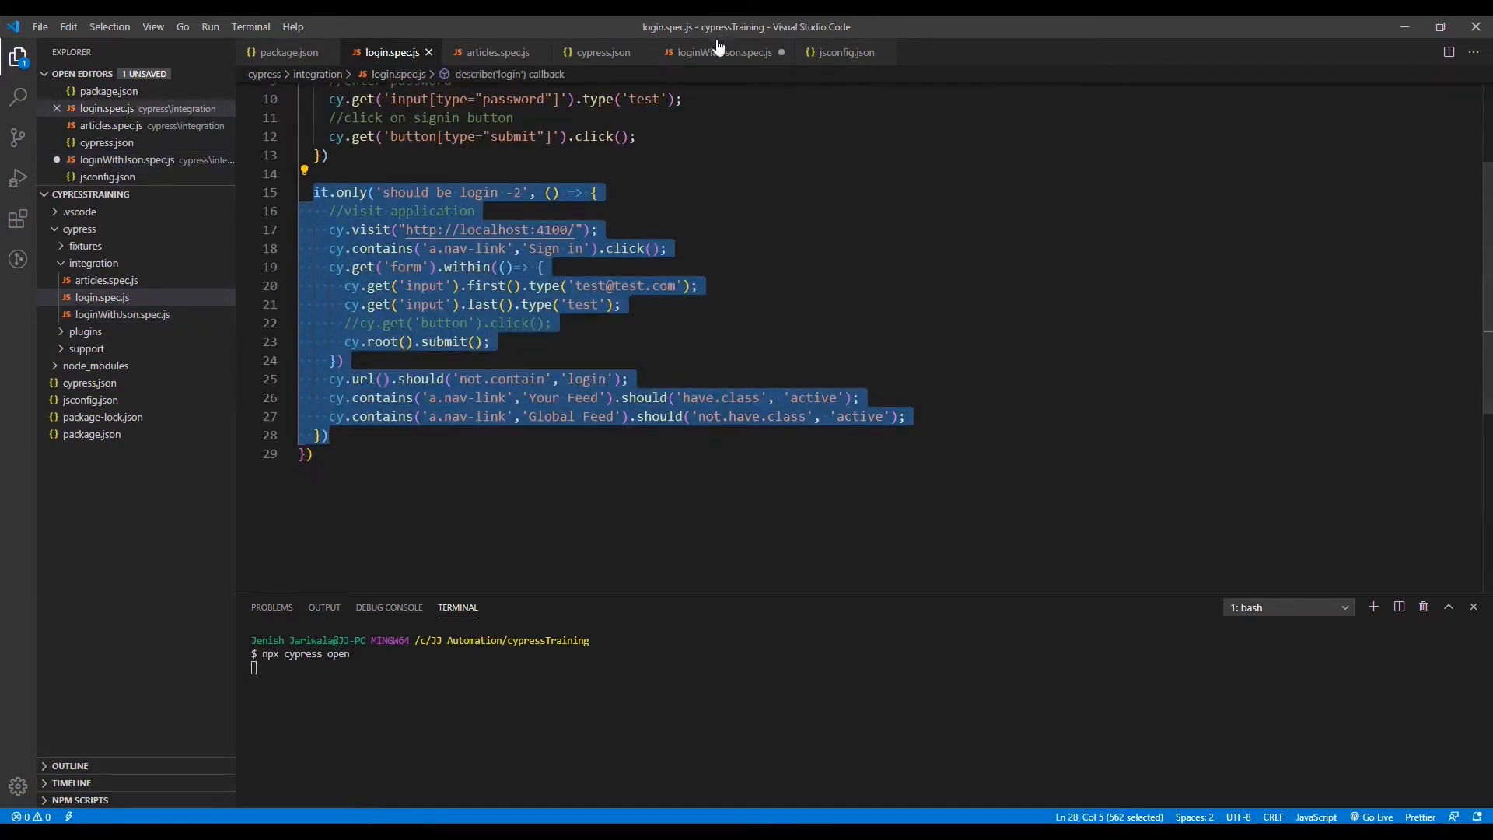
- Retitle the test 'should be login' and change cy.visit to "/"
left_click(721, 52)
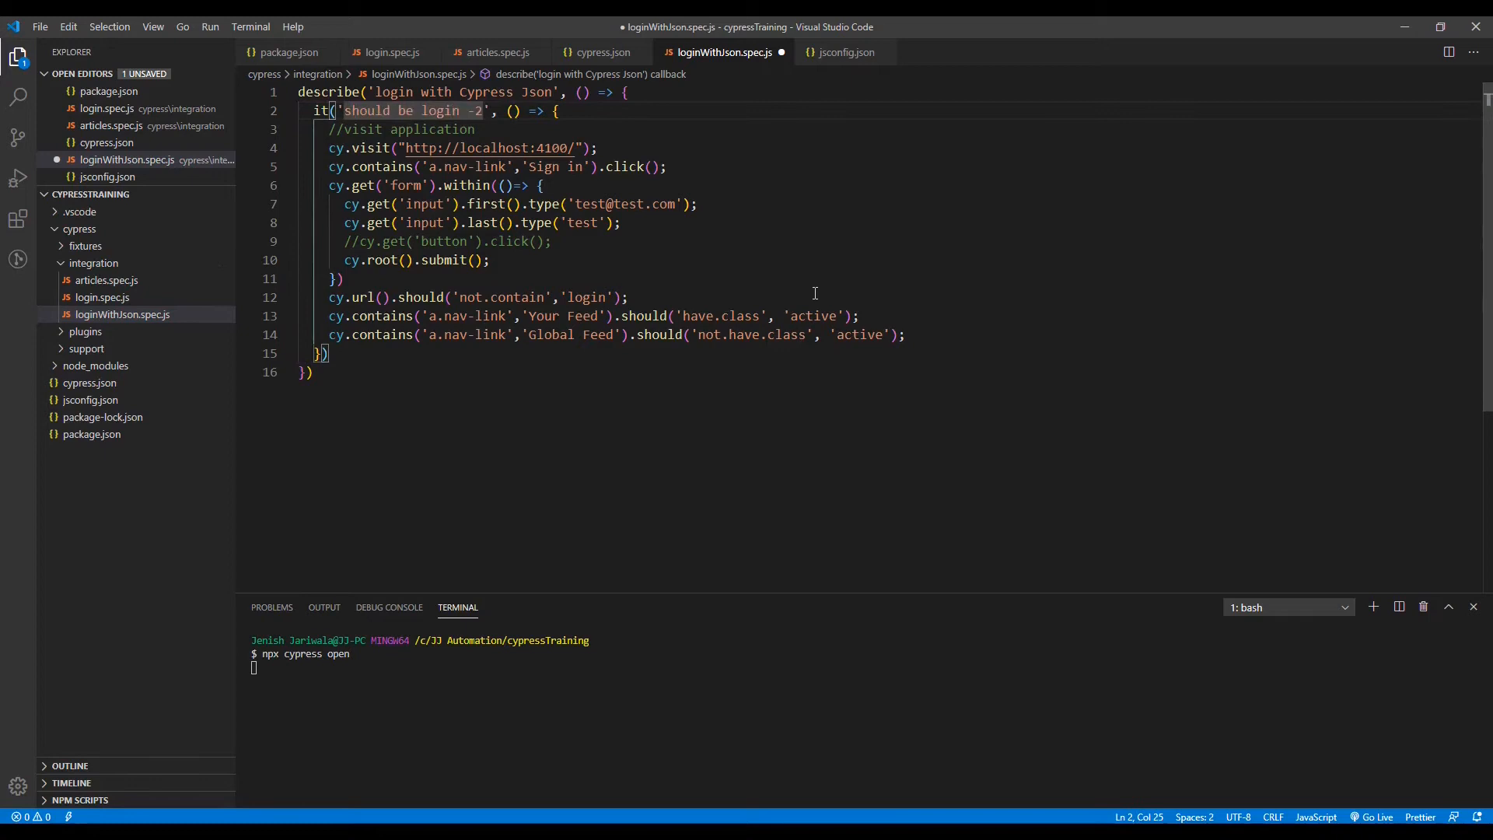
key("BackSpace")
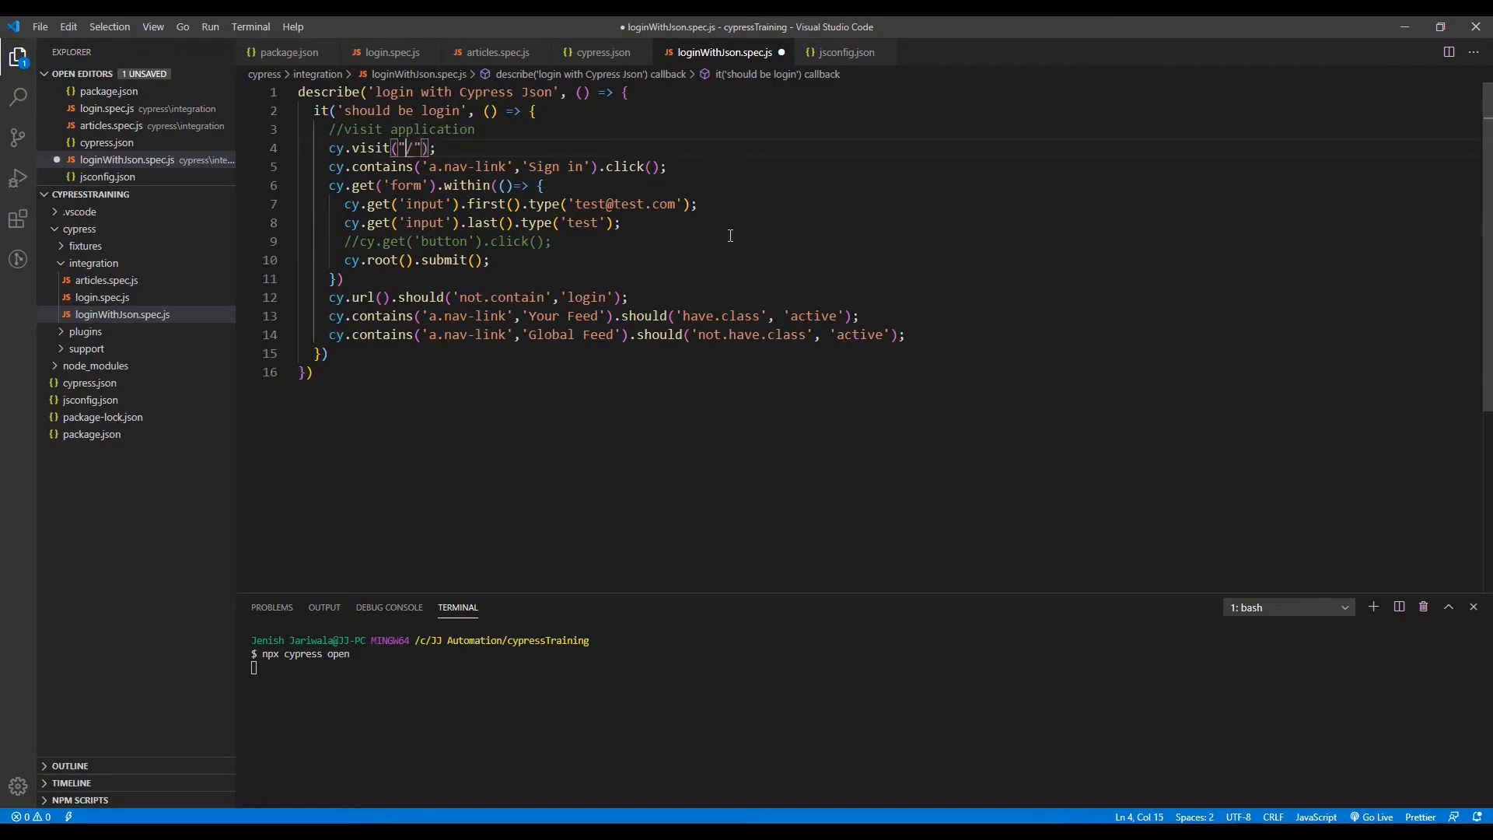
double_click(366, 148)
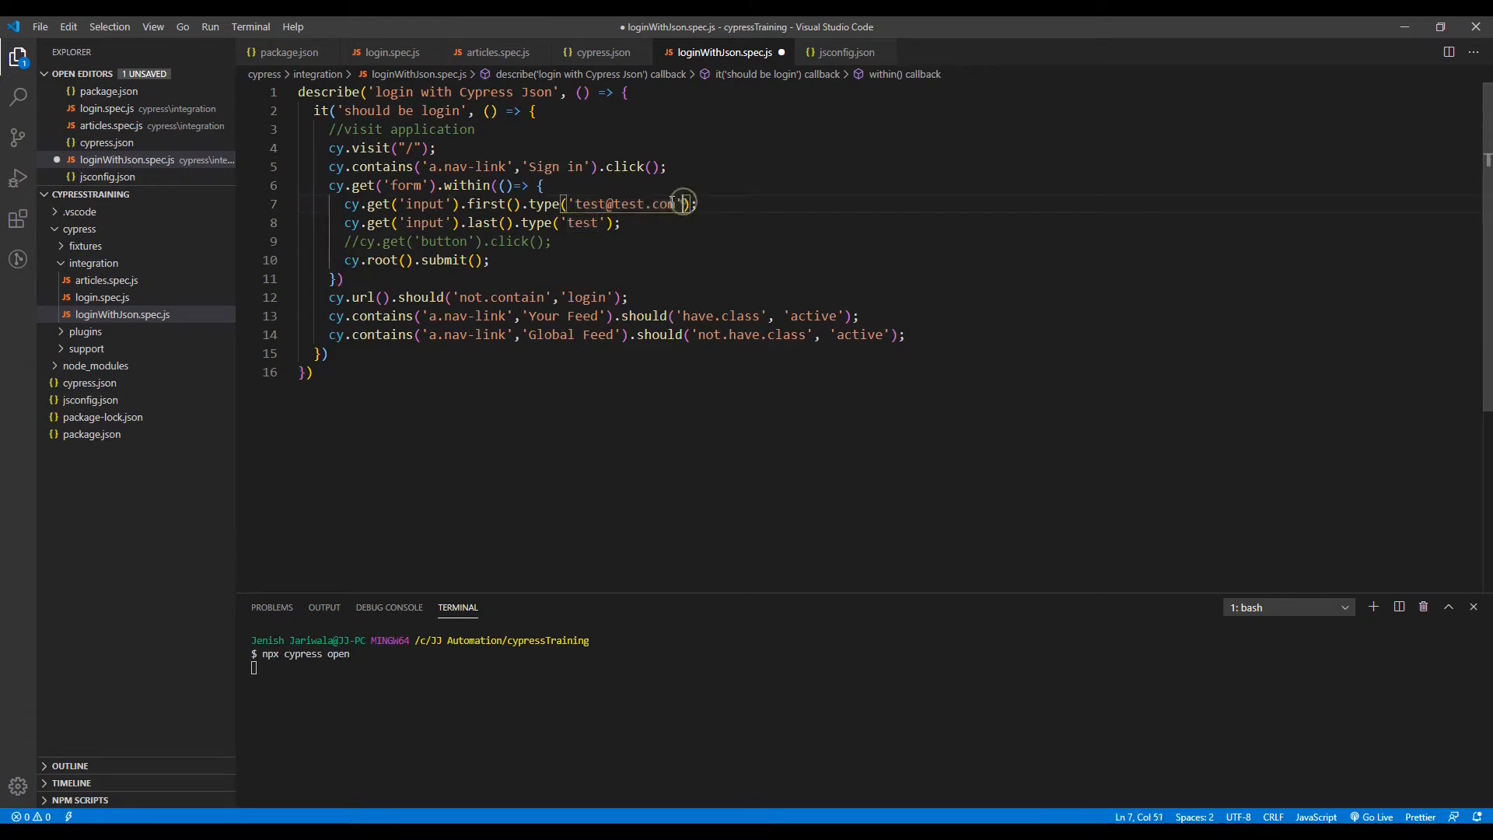
- Replace the hard-coded email and password with Cypress.env('email') and Cypress.env('password')
double_click(624, 204)
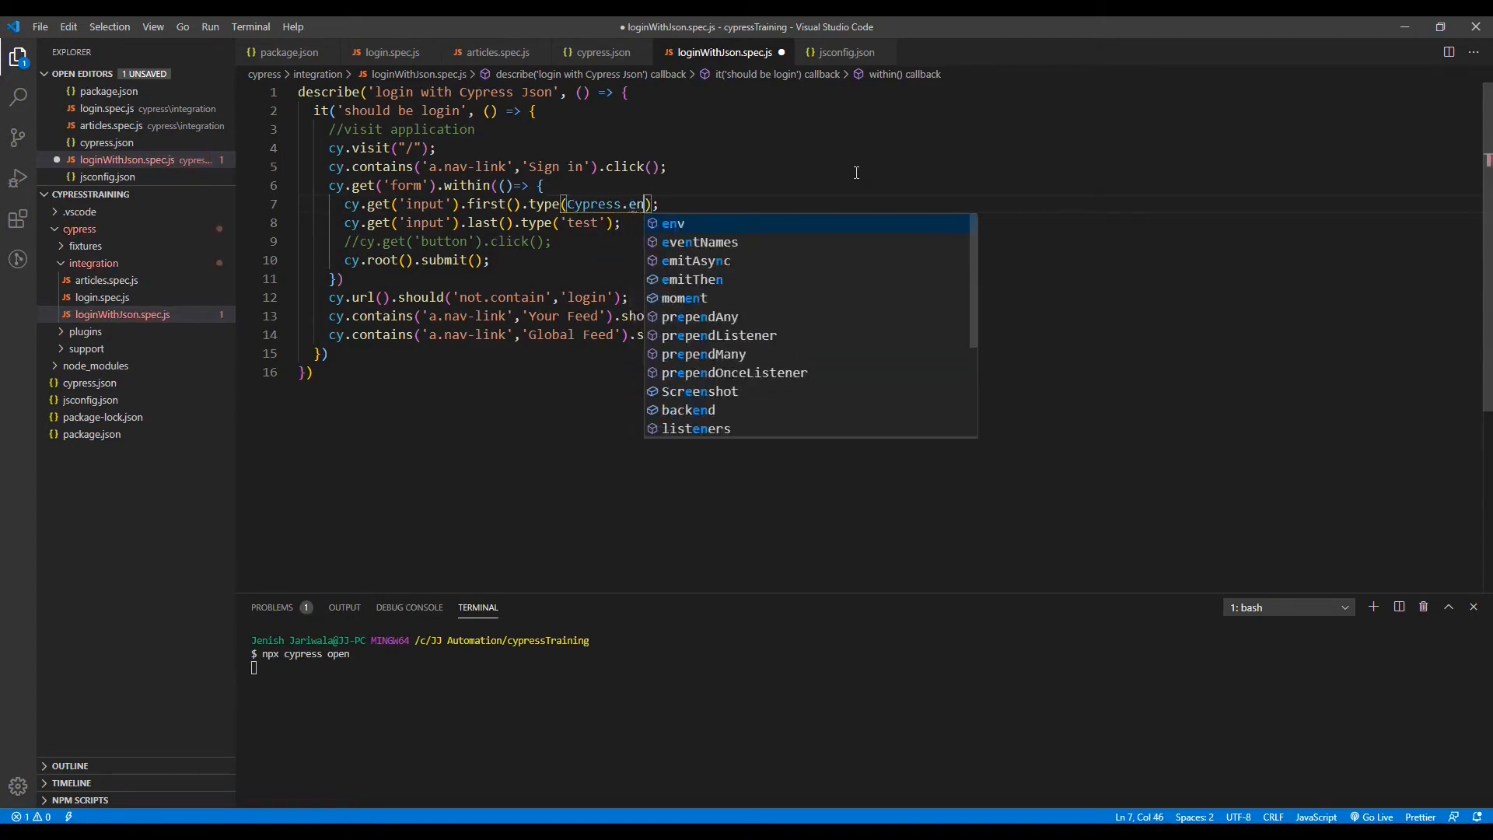
type("v")
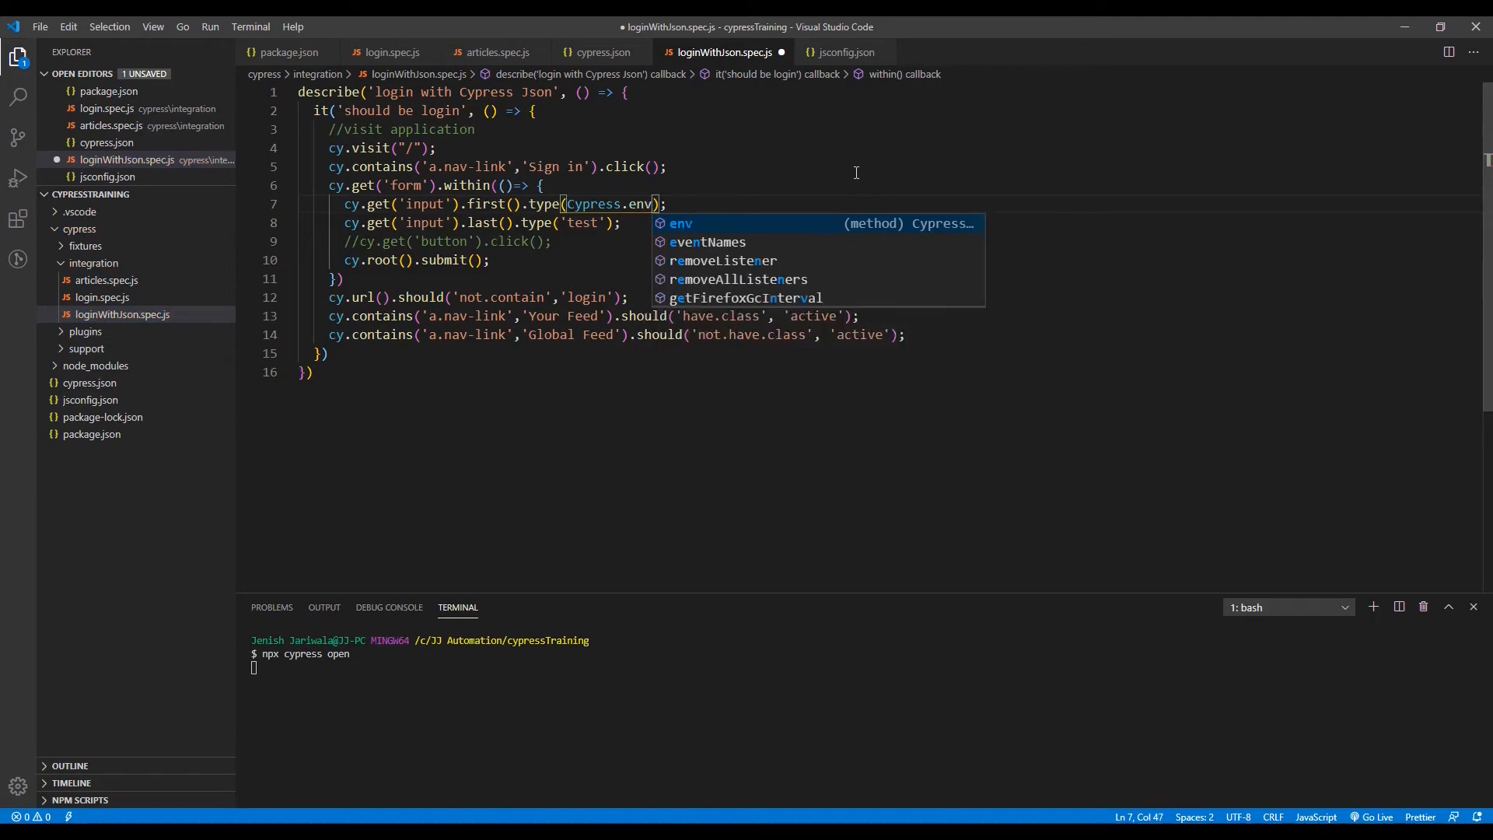
type("()")
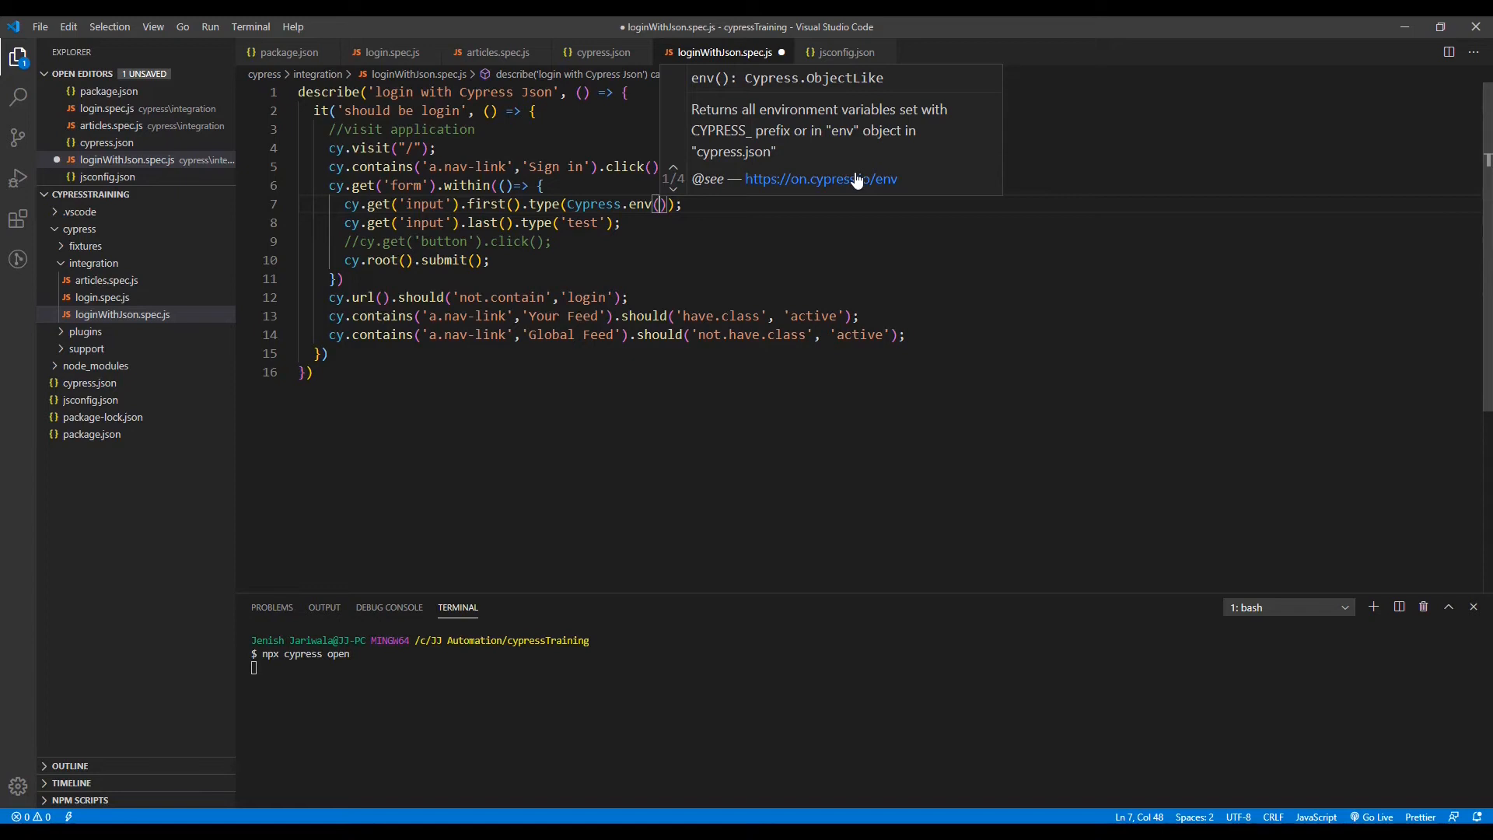
type("'")
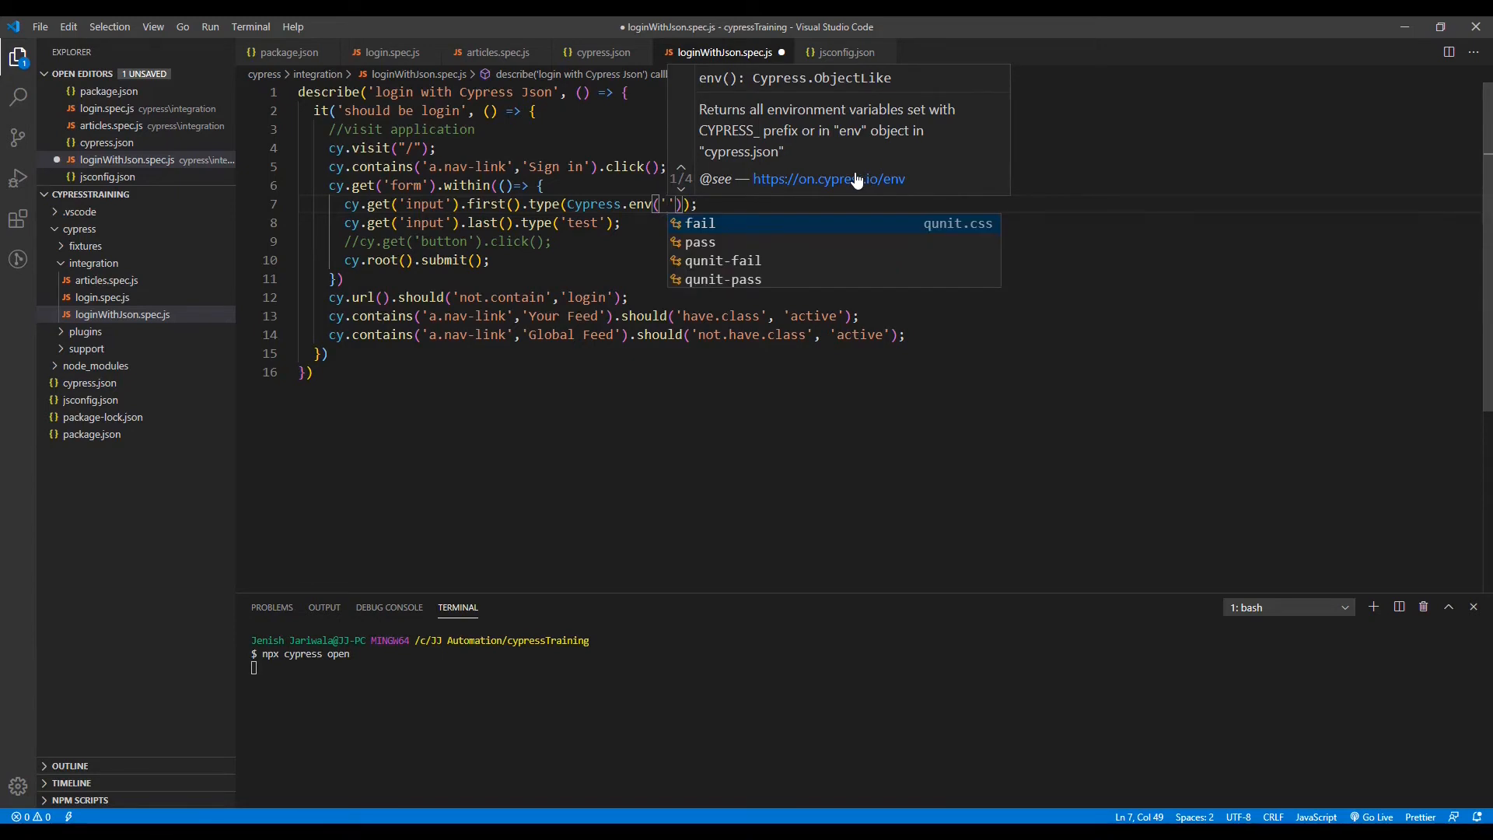
type("email")
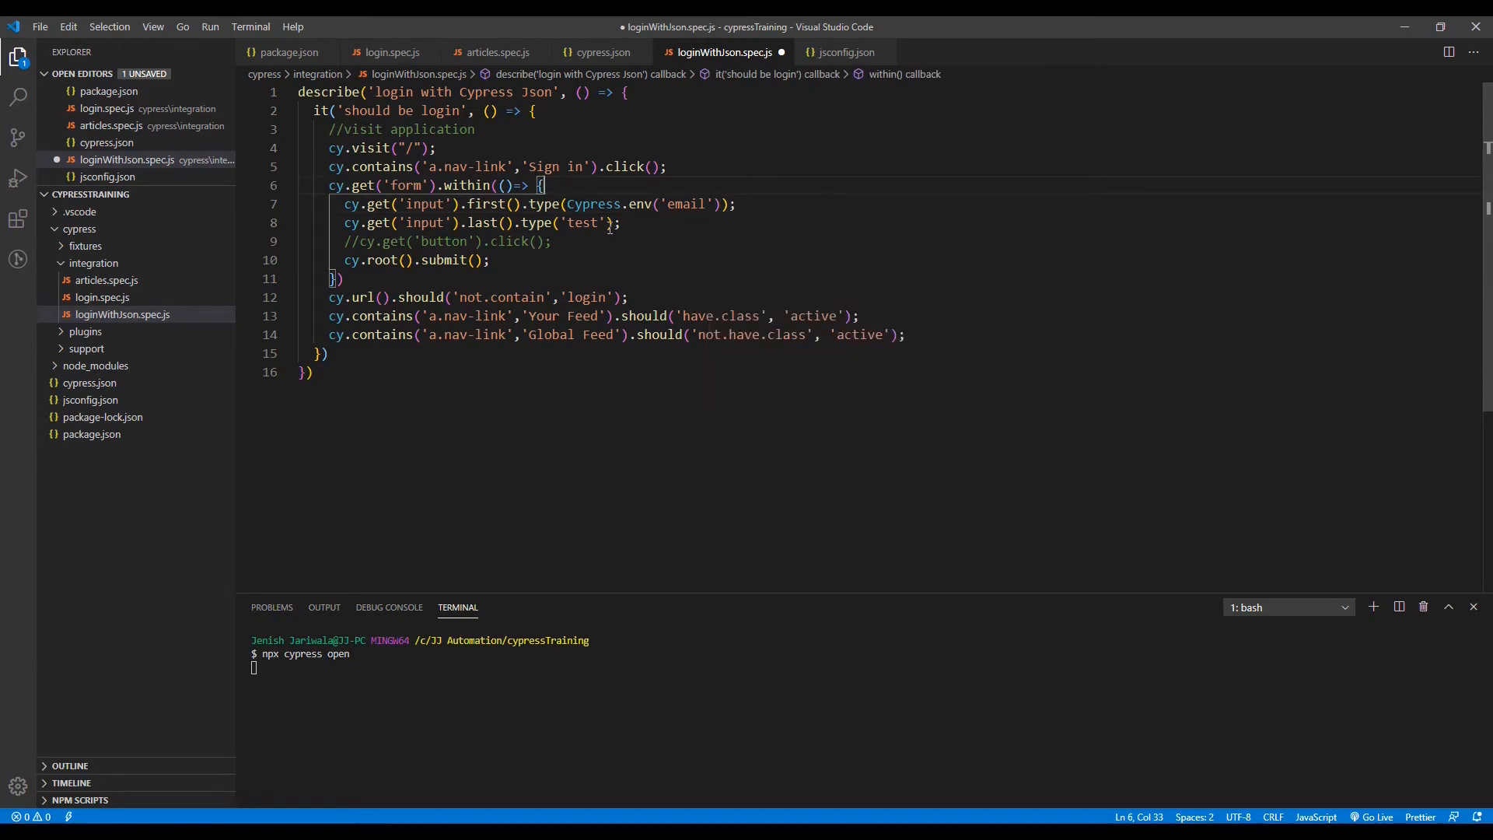
double_click(581, 223)
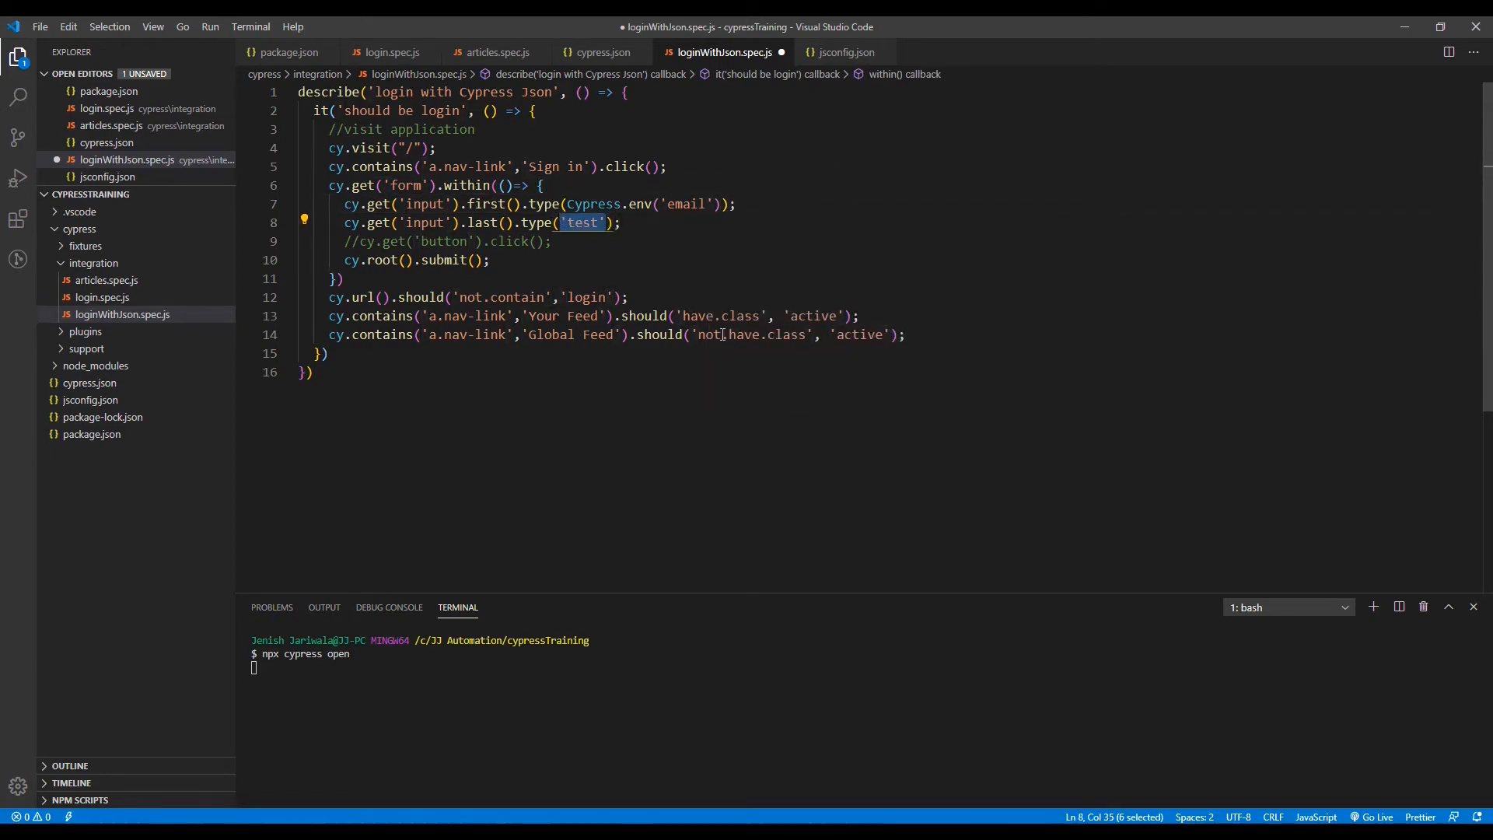
type("Cypress.en")
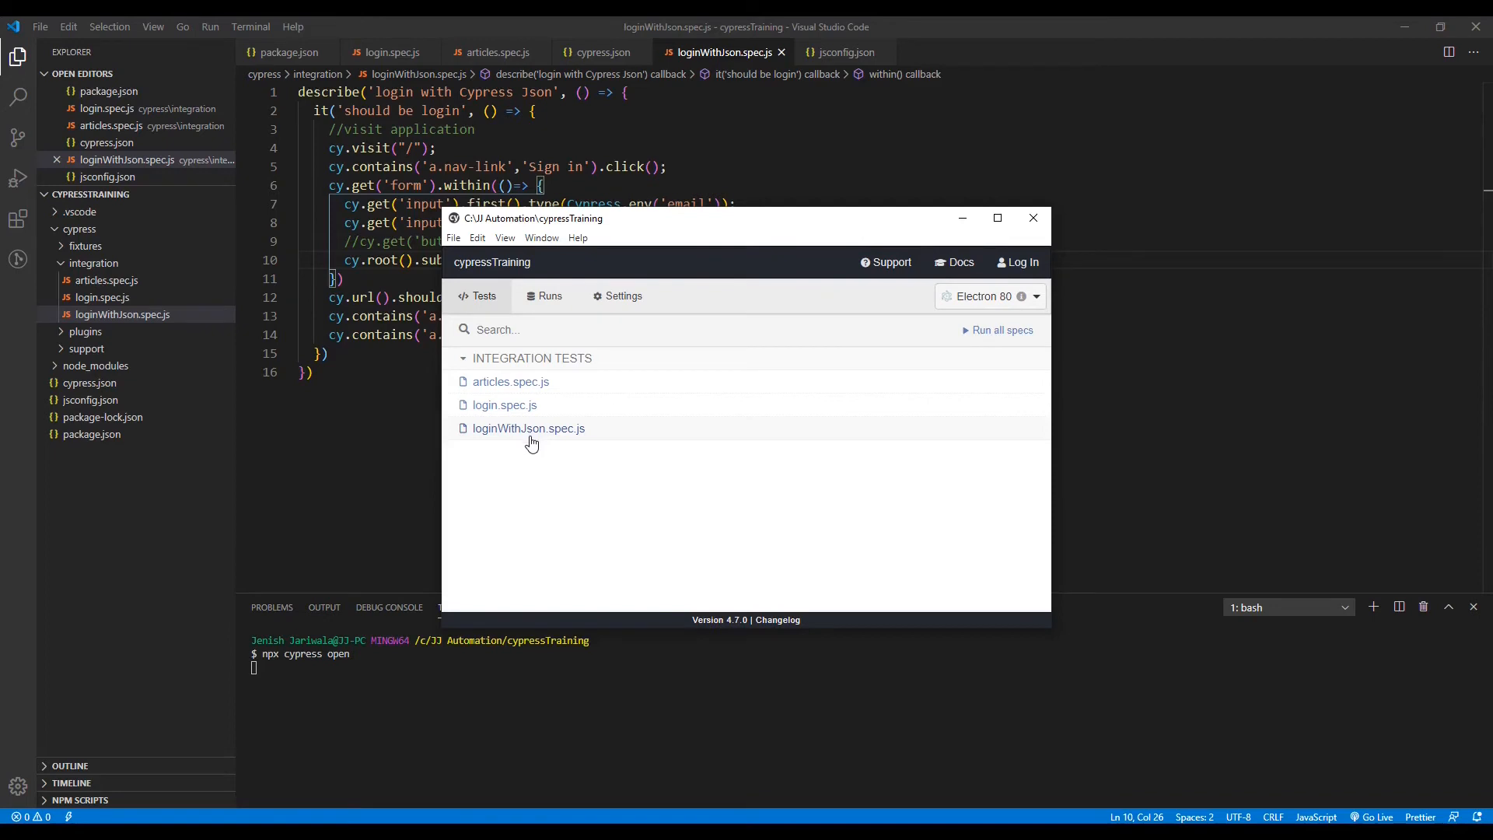
- Run loginWithJson.spec.js from the Tests list and watch 'should be login' pass
left_click(527, 428)
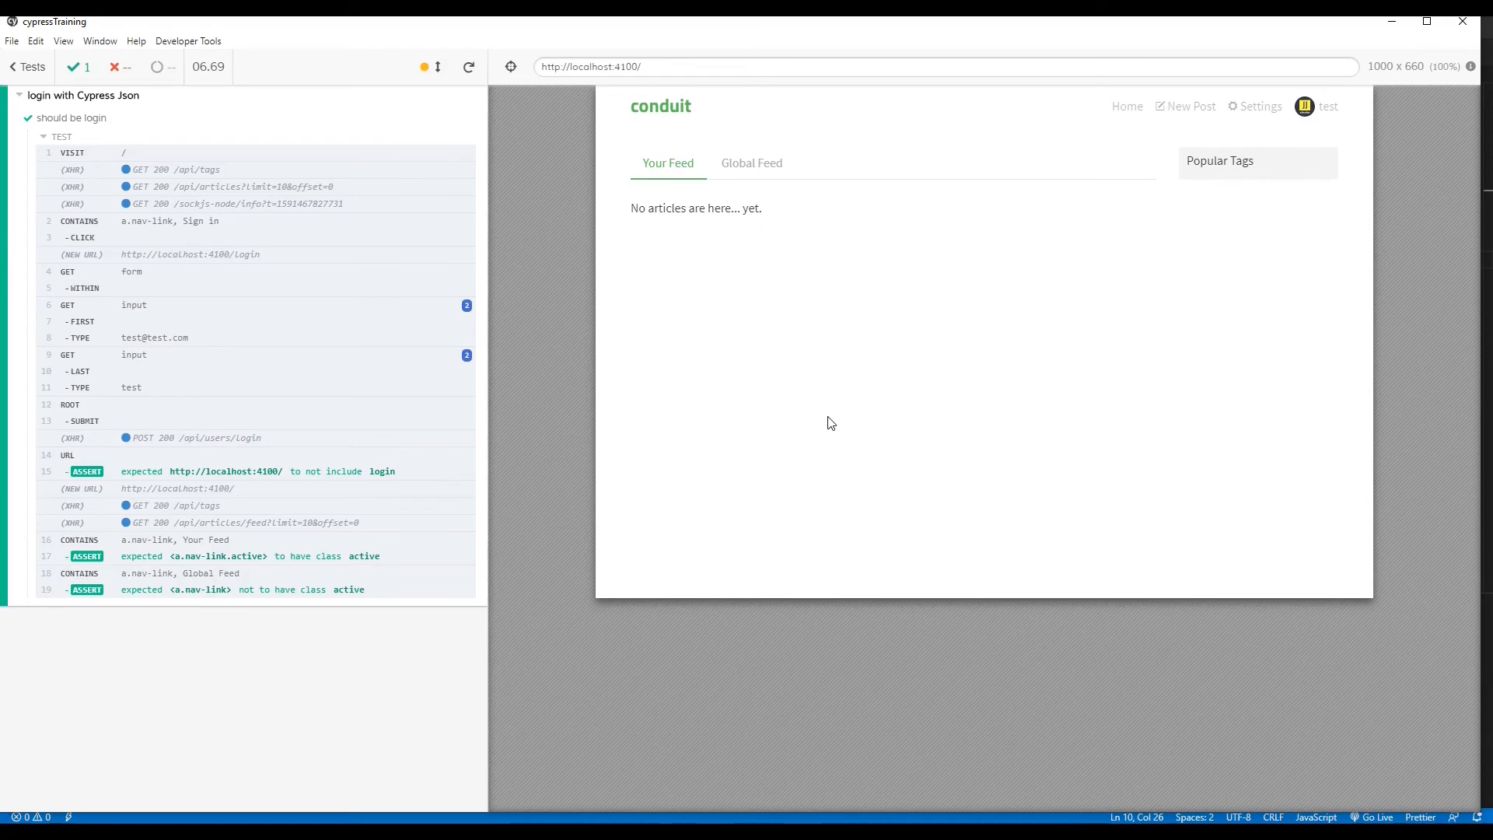
mouse_move(936, 725)
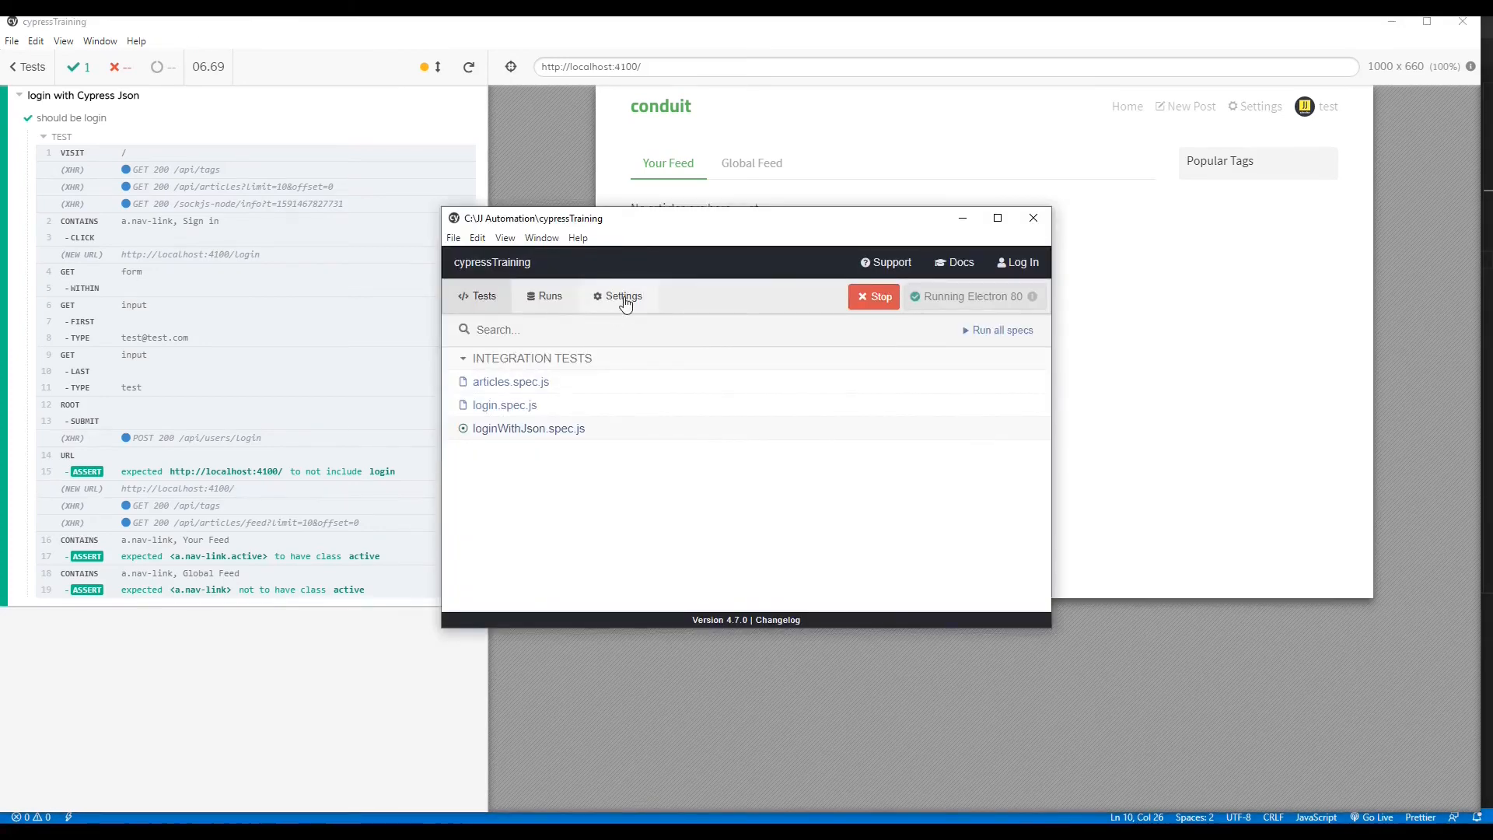
- In Settings, expand Configuration and env to reveal baseUrl, email and password
left_click(624, 296)
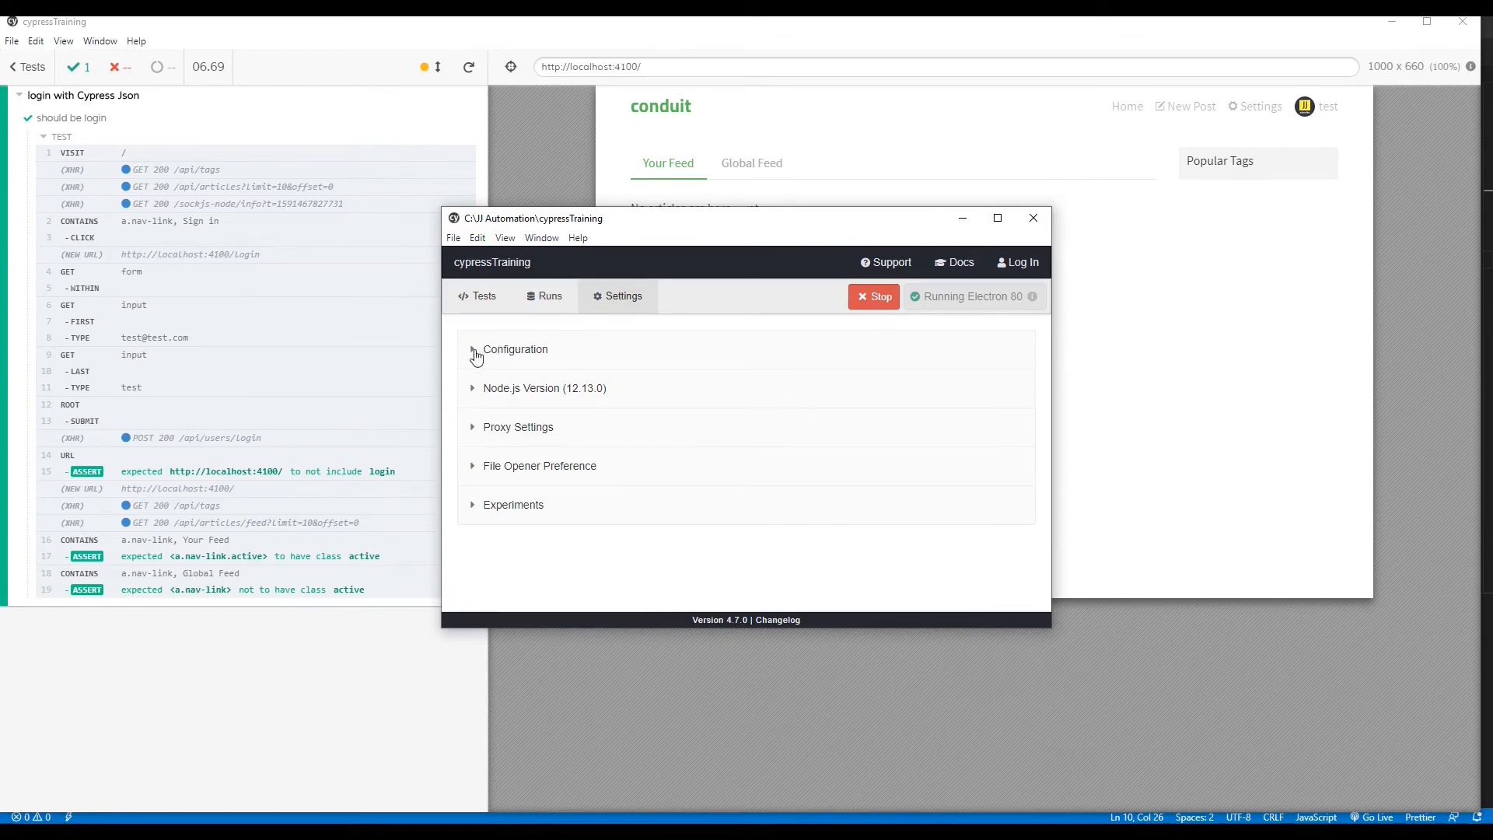
left_click(514, 348)
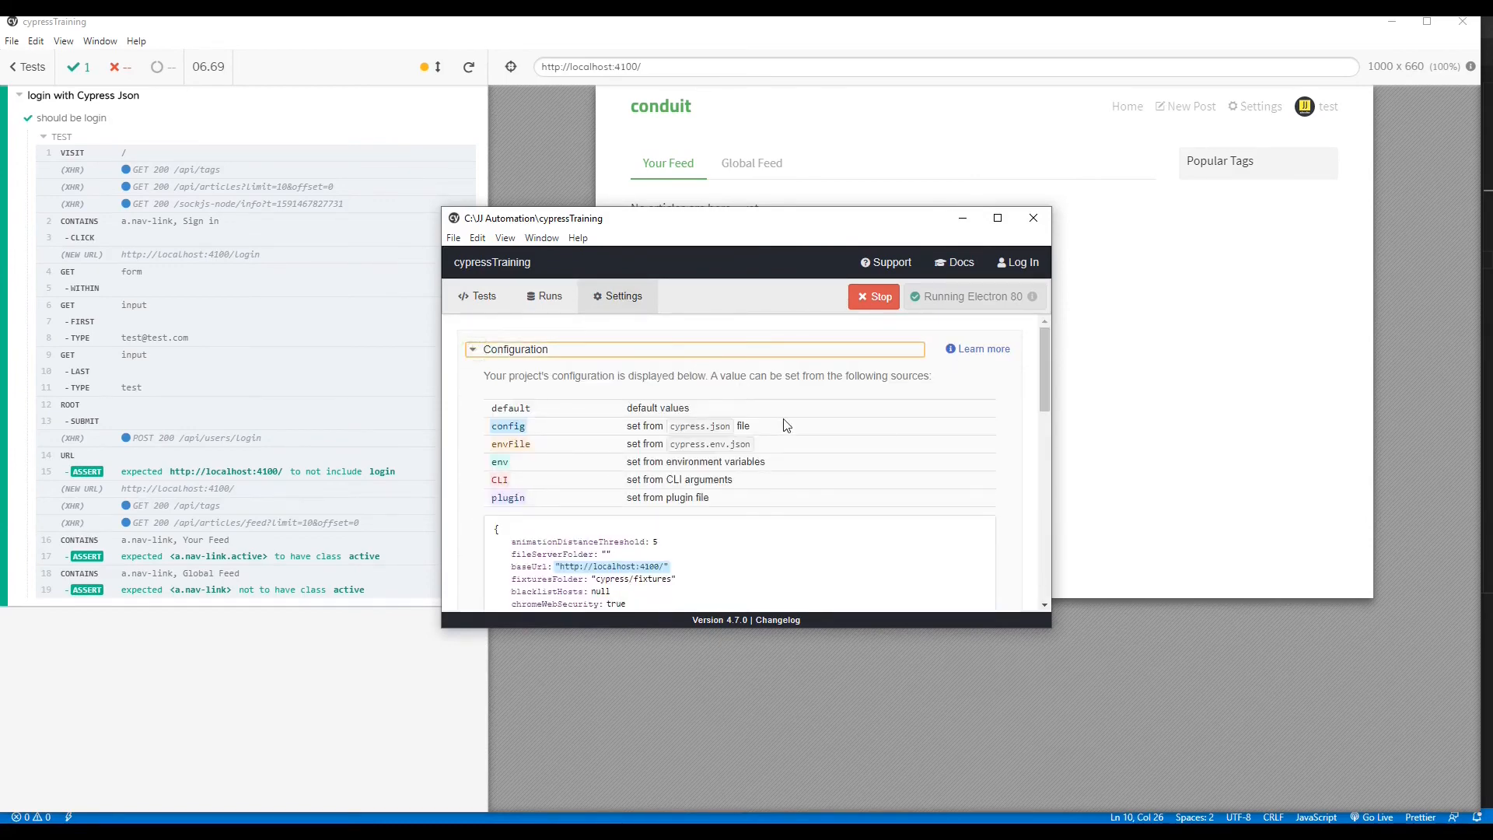
scroll("down", 3)
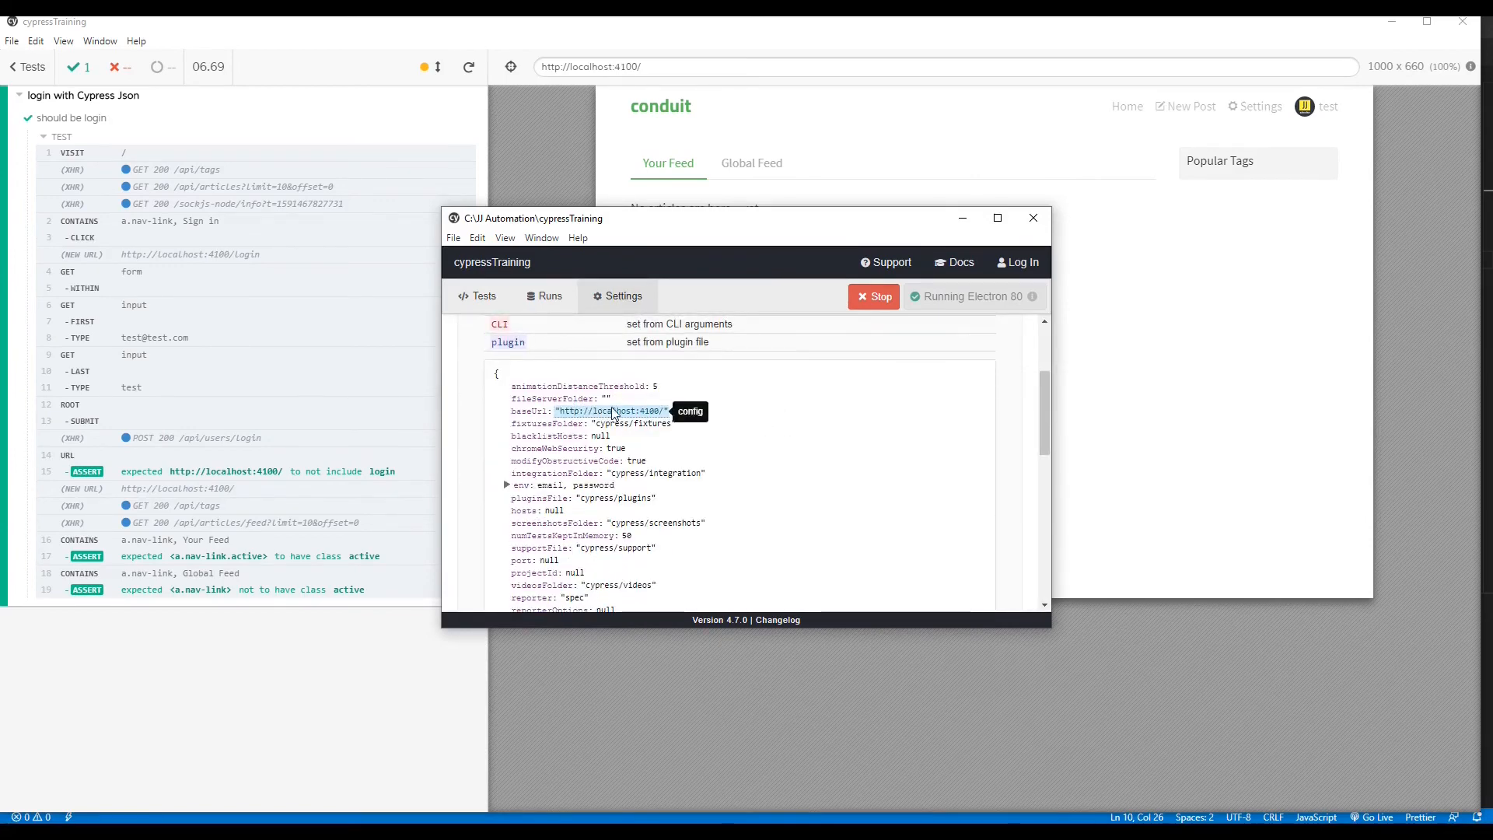
mouse_move(648, 415)
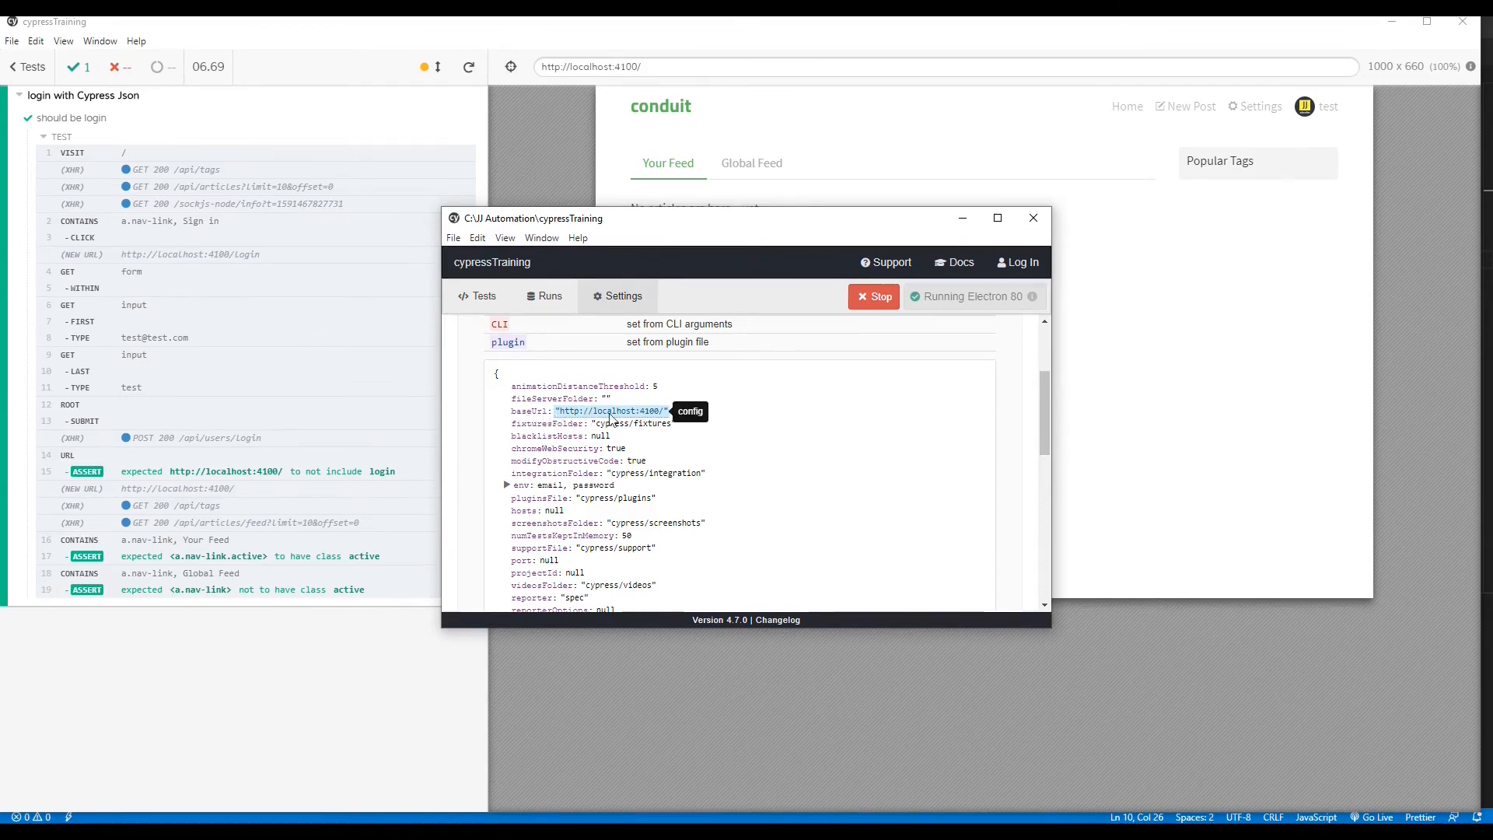
left_click(506, 484)
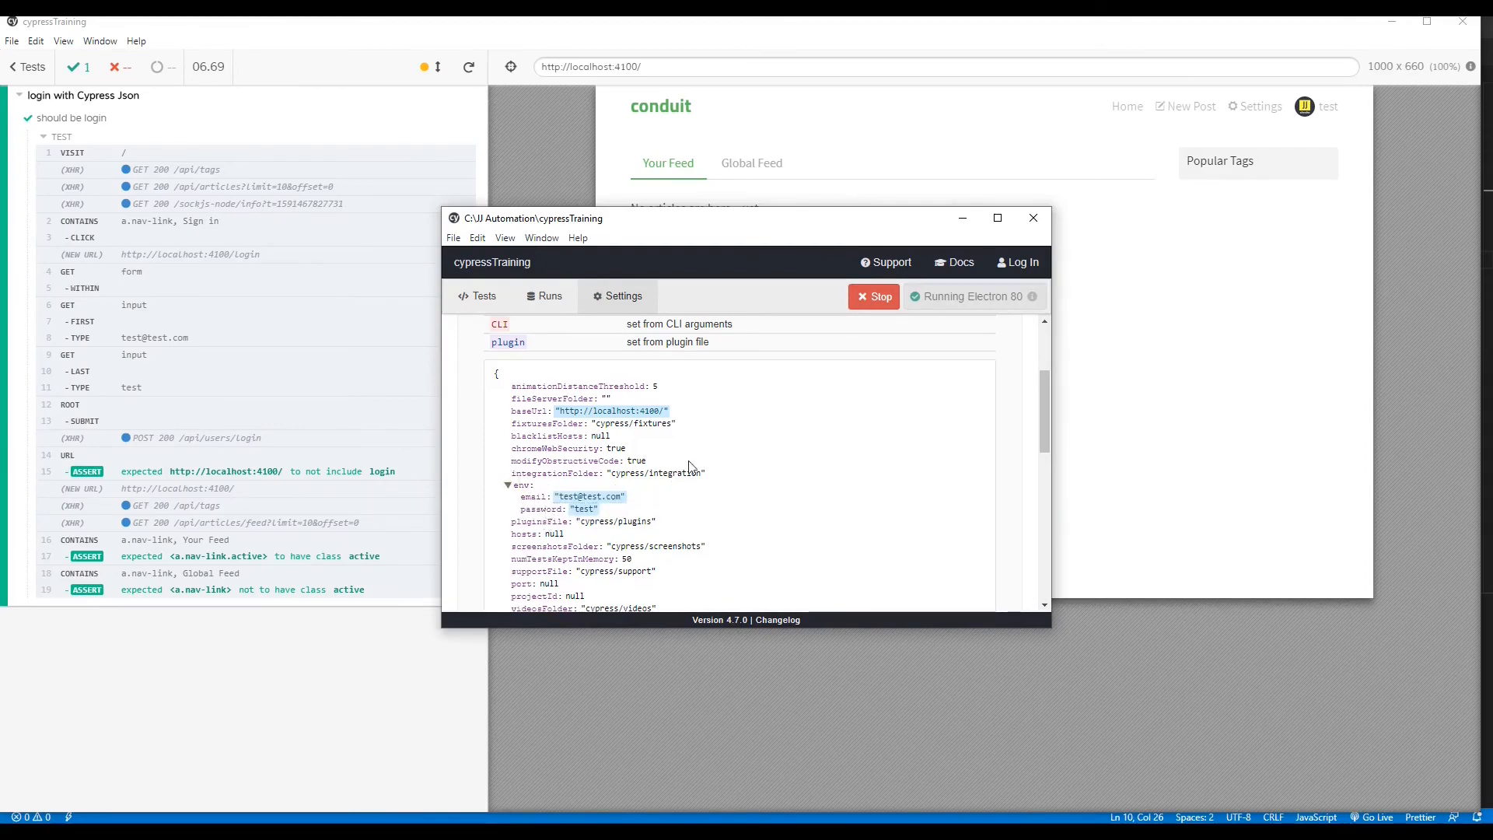
scroll("down", 3)
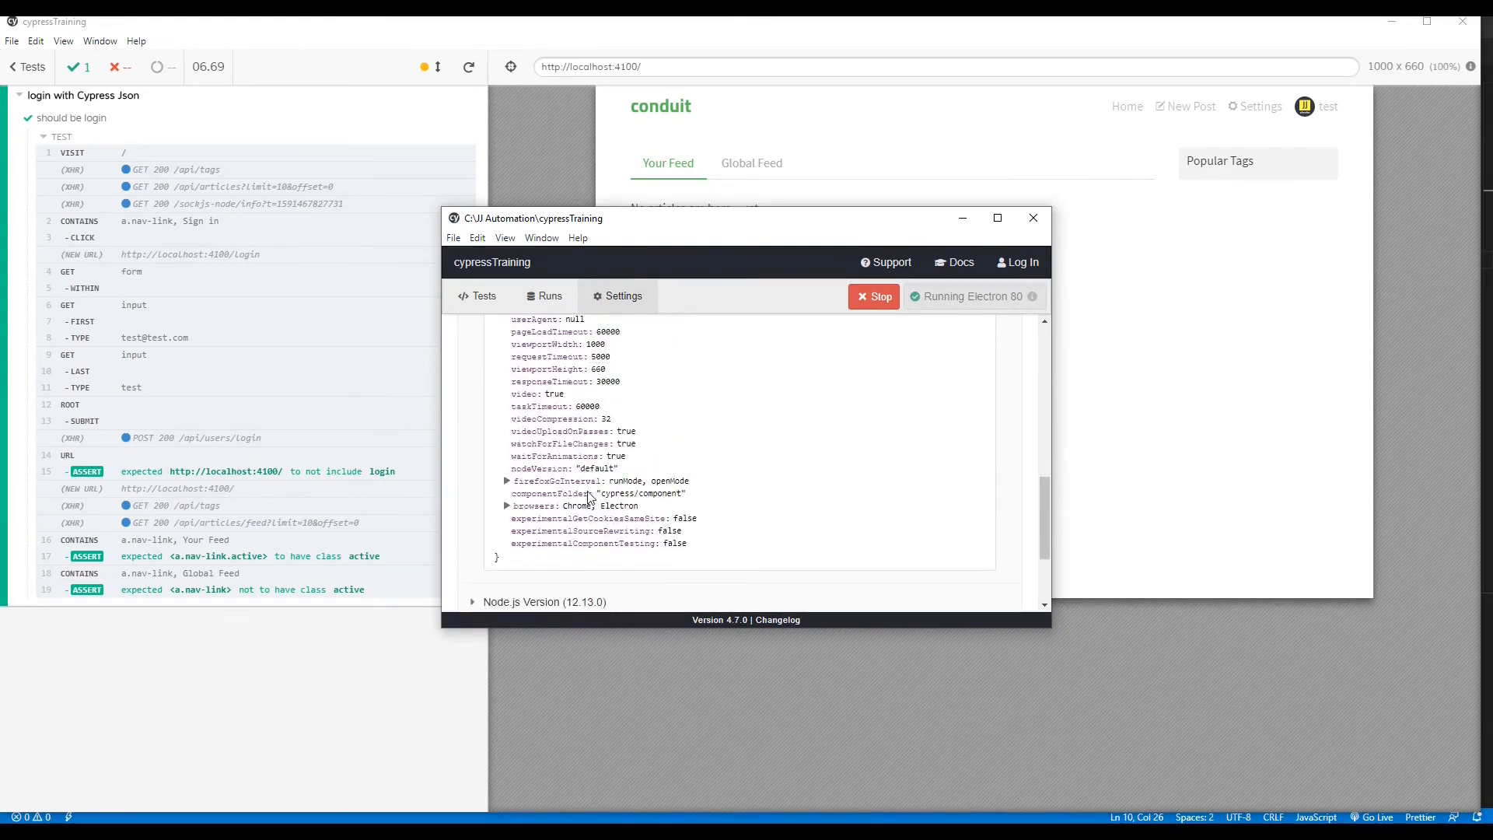